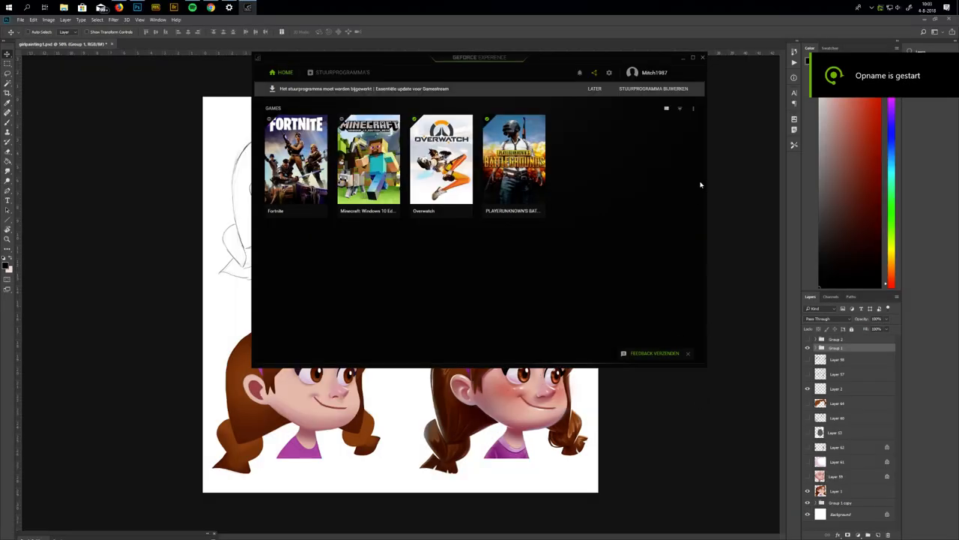
Close the GeForce Experience overlay covering the girl-head artwork.
{"action": "left_click", "coordinate": [702, 57]}
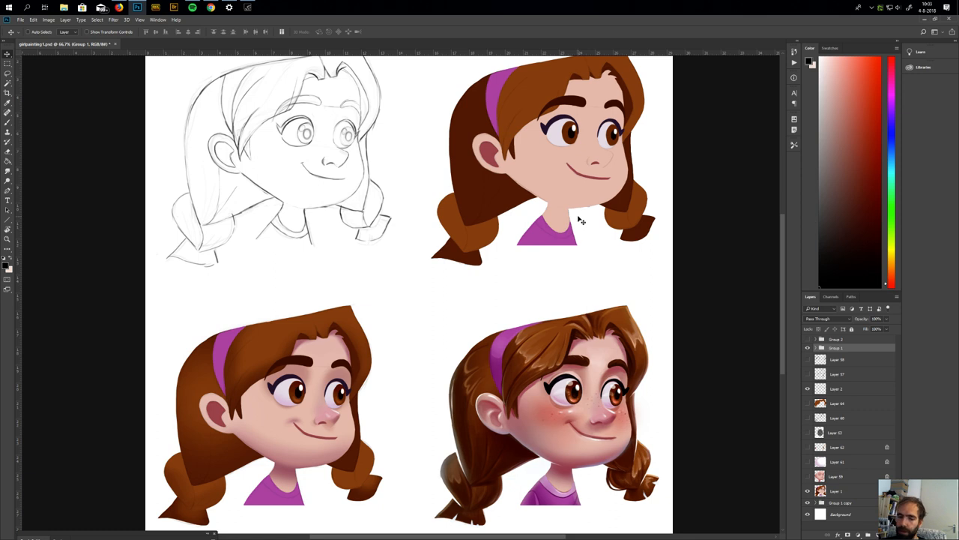
{"action": "mouse_move", "coordinate": [570, 230]}
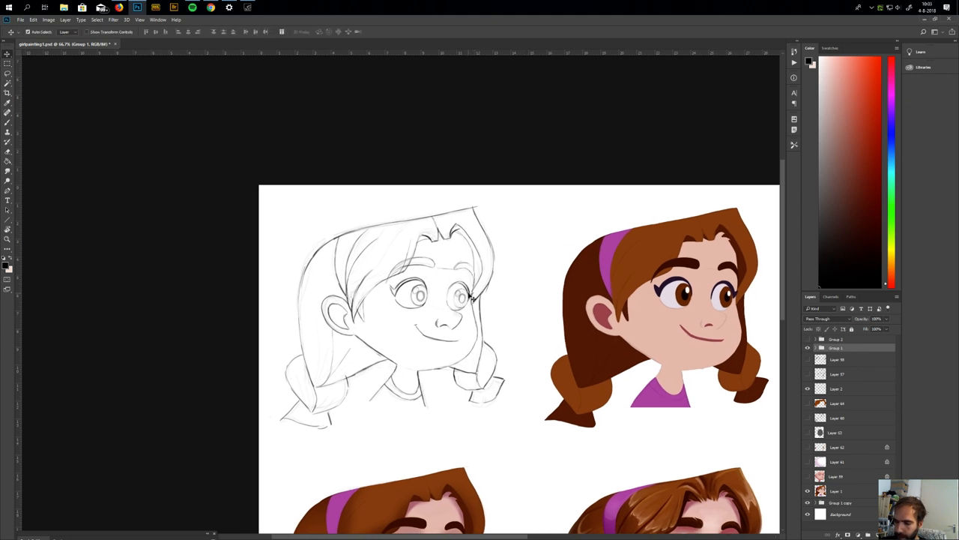
Select Layer 2, the pencil sketch, and add a new layer above it.
{"action": "left_click", "coordinate": [847, 388]}
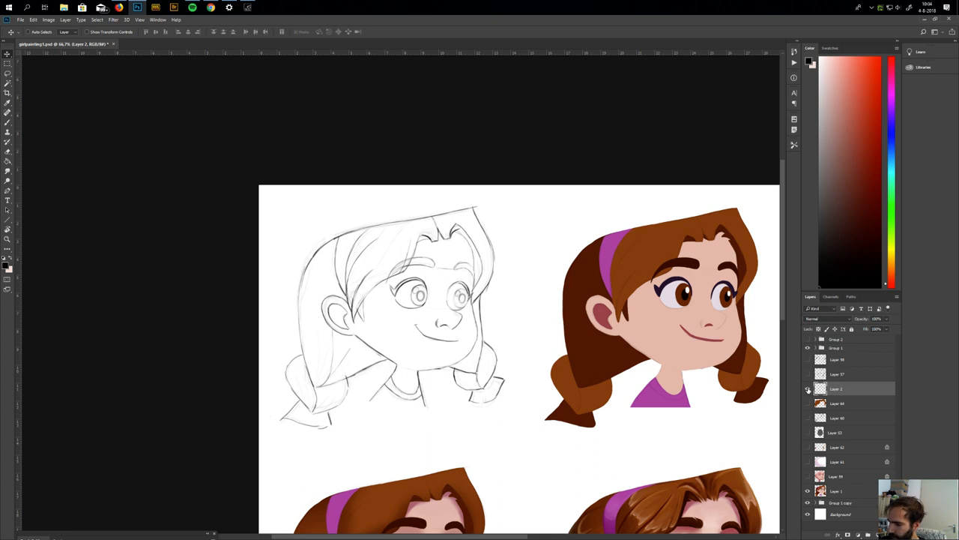
{"action": "left_click", "coordinate": [808, 389]}
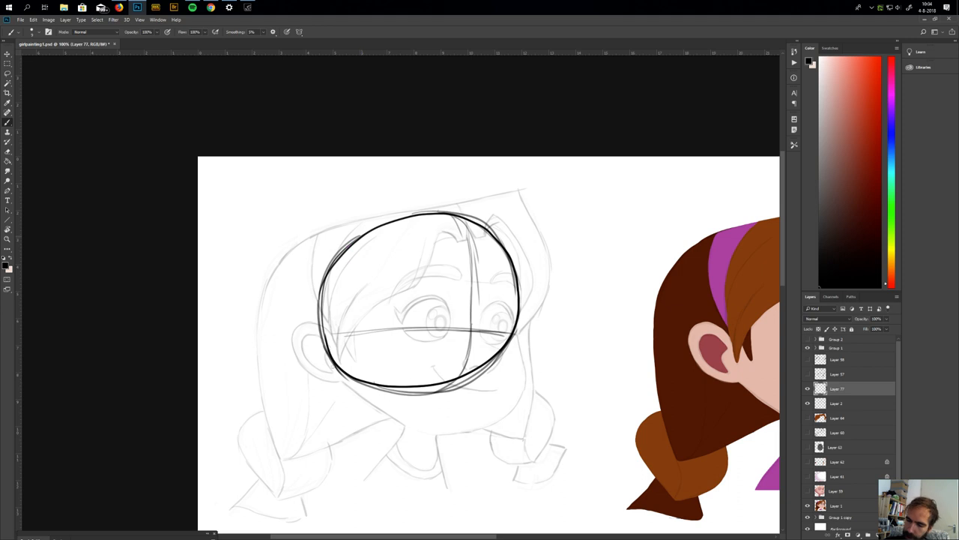
Outline the jaw, chin and centre line in blue and hatch the lower face.
{"action": "left_click", "coordinate": [892, 131]}
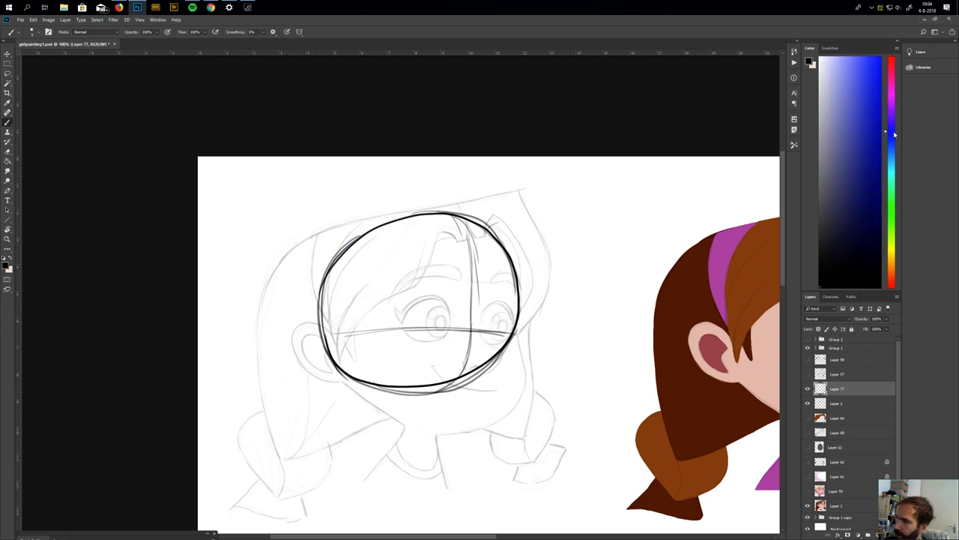
{"action": "left_click_drag", "start_coordinate": [514, 323], "coordinate": [525, 375]}
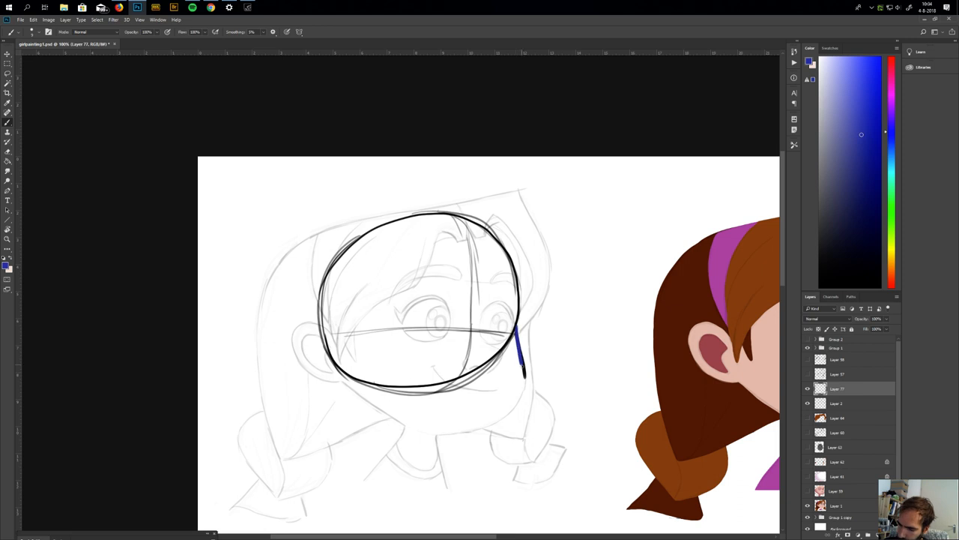
{"action": "left_click_drag", "start_coordinate": [521, 337], "coordinate": [465, 435]}
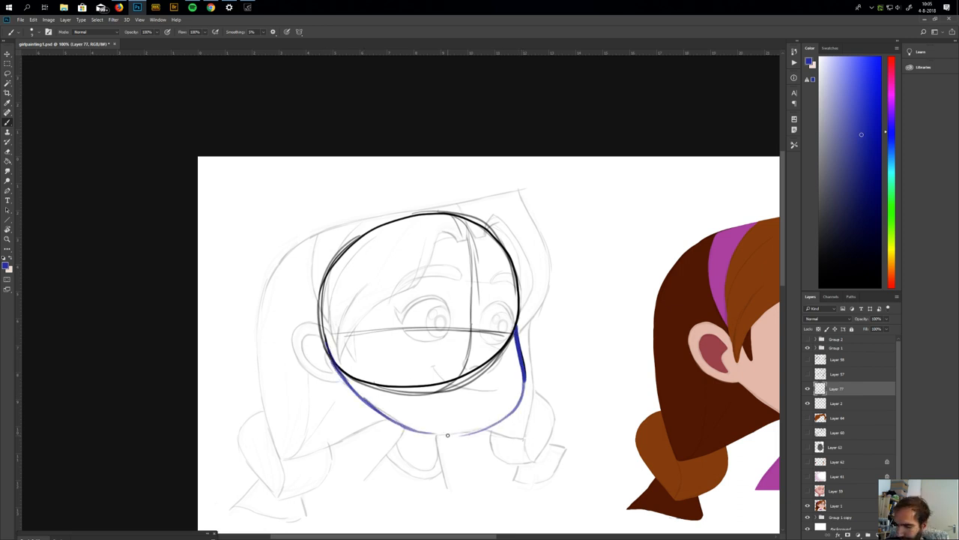
{"action": "left_click_drag", "start_coordinate": [448, 435], "coordinate": [465, 431]}
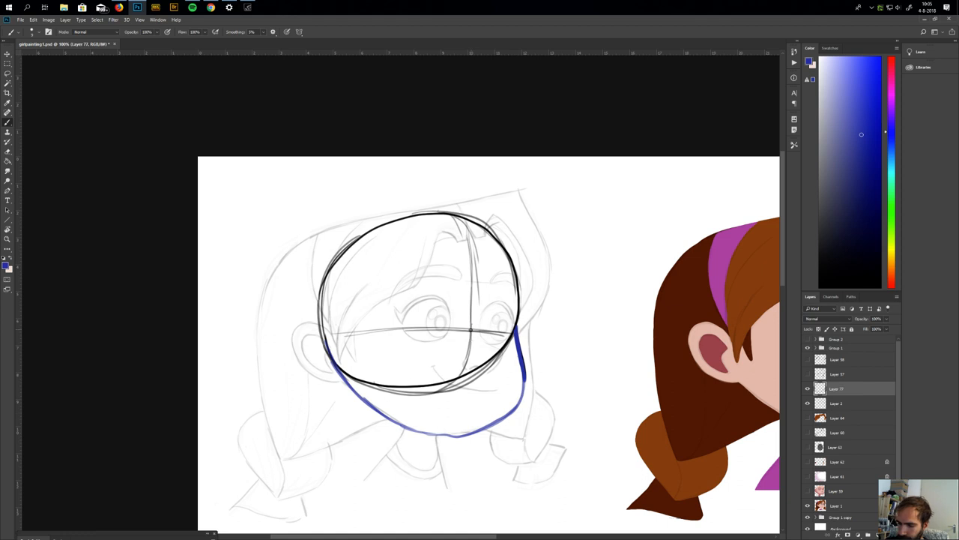
{"action": "left_click_drag", "start_coordinate": [470, 329], "coordinate": [458, 437]}
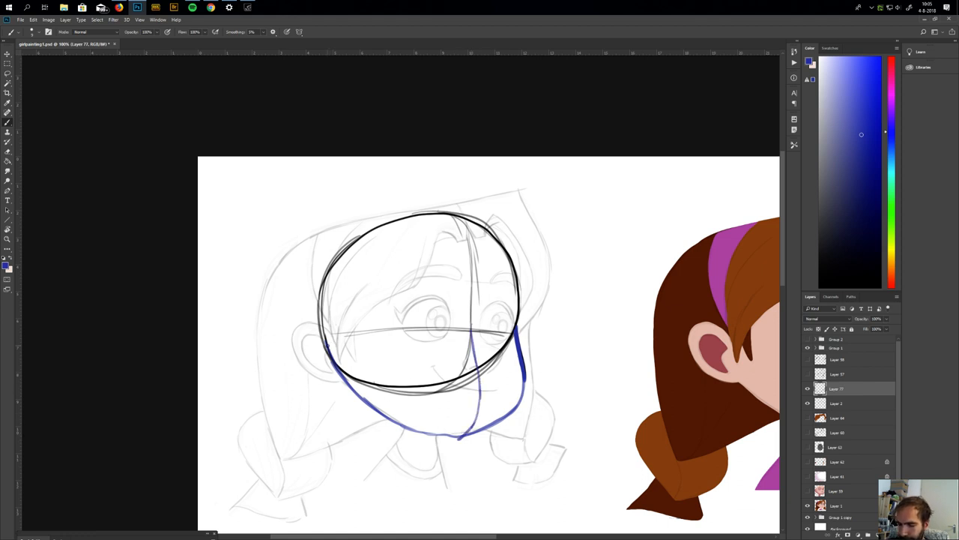
{"action": "left_click_drag", "start_coordinate": [326, 345], "coordinate": [517, 334]}
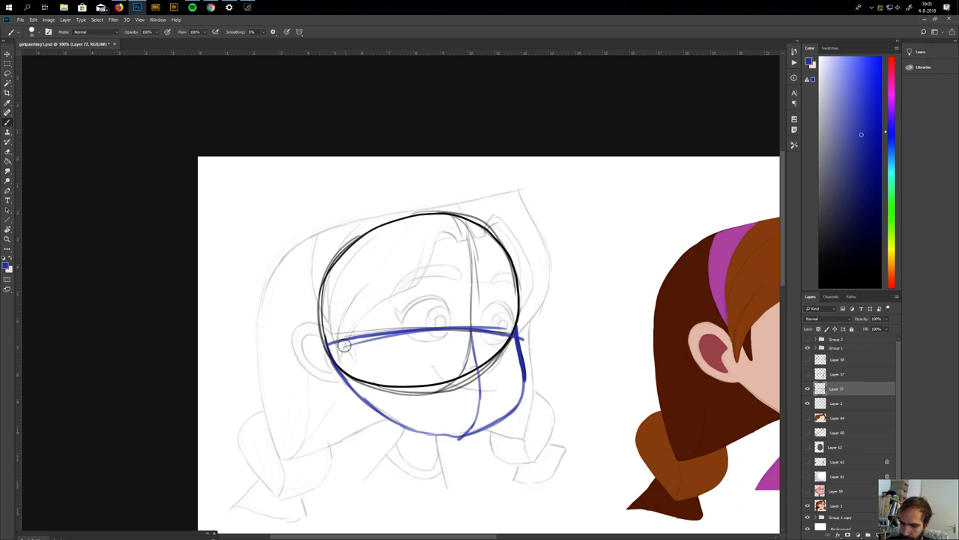
{"action": "left_click_drag", "start_coordinate": [341, 345], "coordinate": [442, 346]}
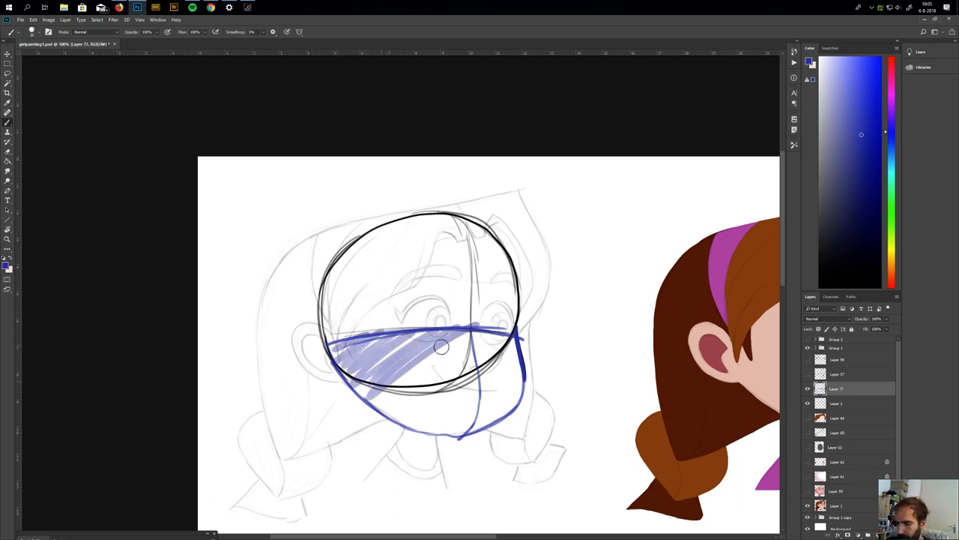
{"action": "left_click_drag", "start_coordinate": [442, 346], "coordinate": [479, 409]}
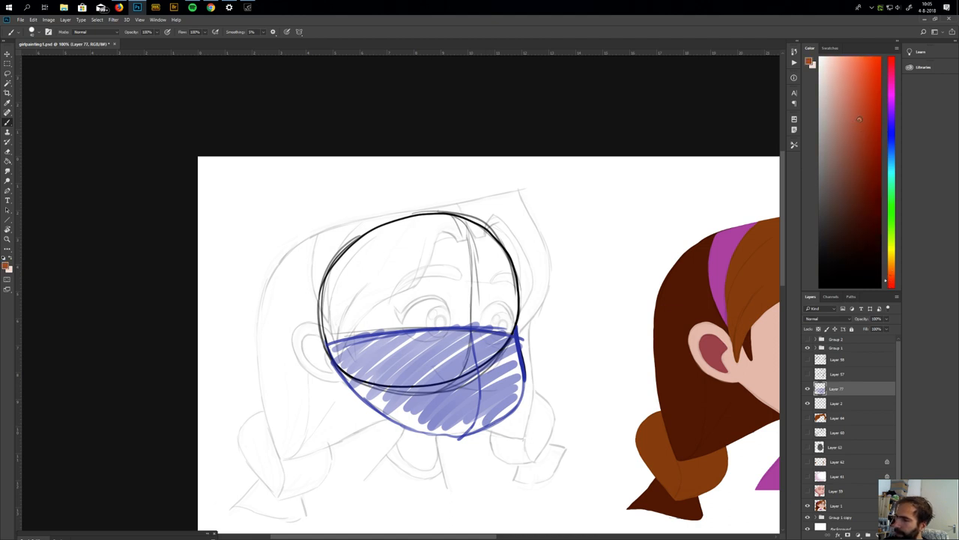
Hatch the top of the head in salmon and begin reddish neck lines.
{"action": "left_click_drag", "start_coordinate": [322, 323], "coordinate": [423, 235]}
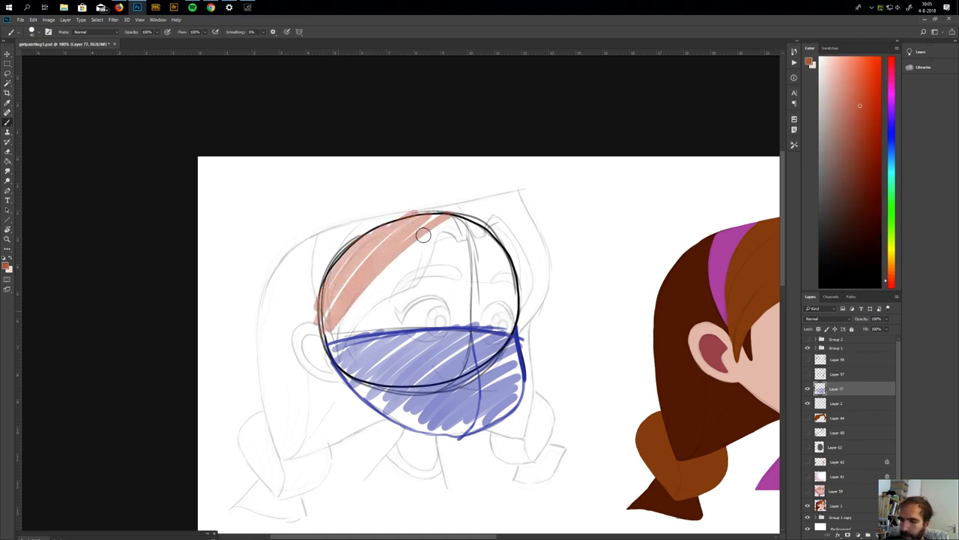
{"action": "left_click_drag", "start_coordinate": [423, 235], "coordinate": [506, 308]}
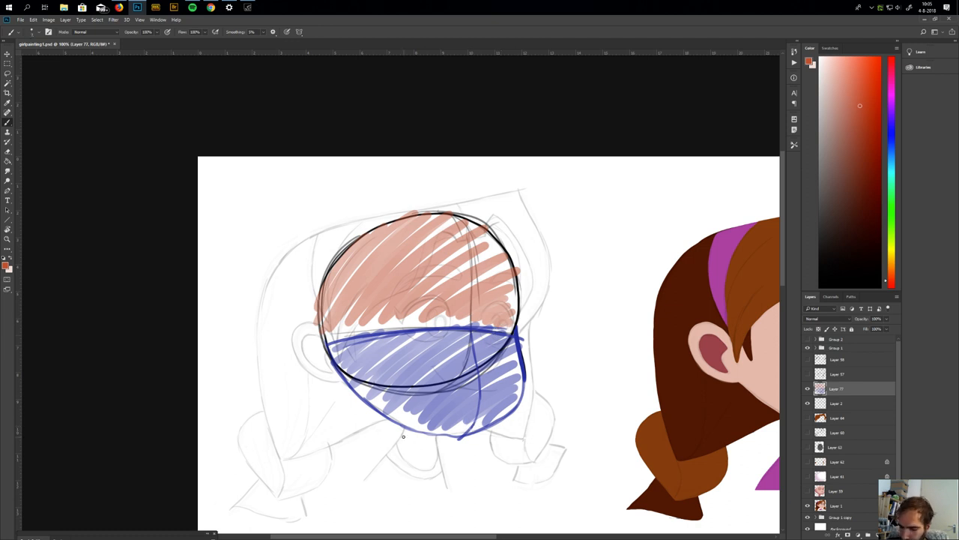
{"action": "left_click_drag", "start_coordinate": [401, 438], "coordinate": [444, 483]}
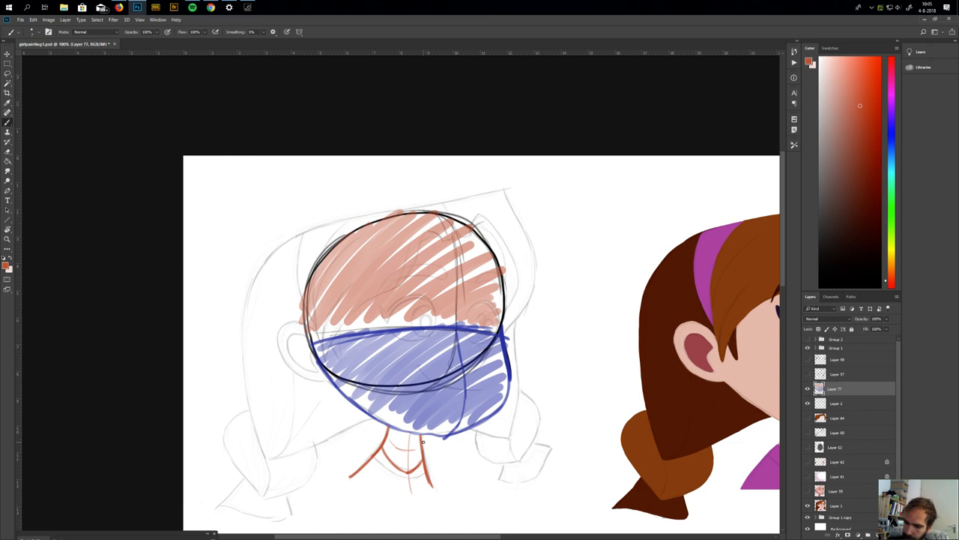
{"action": "mouse_move", "coordinate": [406, 315]}
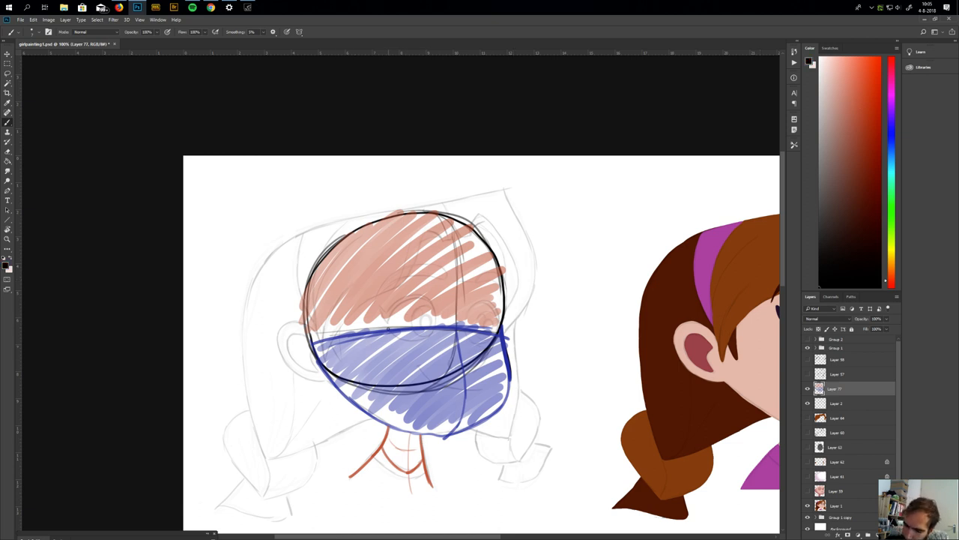
Sketch black eye outlines and lids, a round eyeball diagram beside the head, and the ear.
{"action": "left_click_drag", "start_coordinate": [390, 326], "coordinate": [416, 300]}
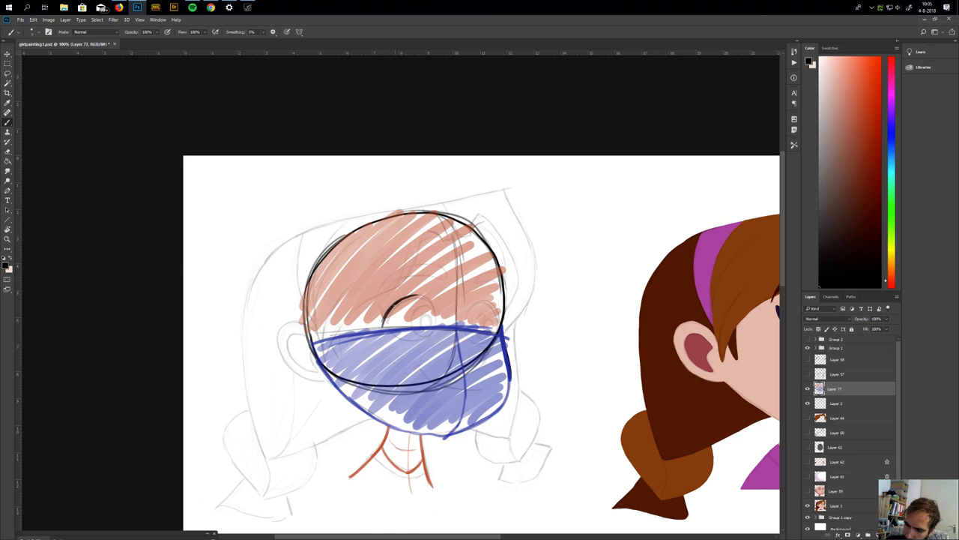
{"action": "left_click_drag", "start_coordinate": [394, 307], "coordinate": [439, 319]}
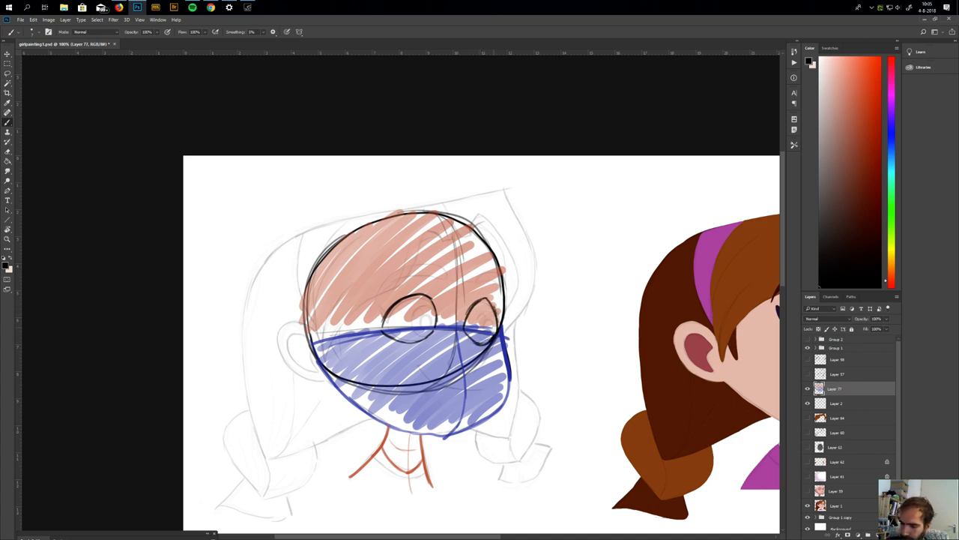
{"action": "left_click_drag", "start_coordinate": [479, 311], "coordinate": [469, 285]}
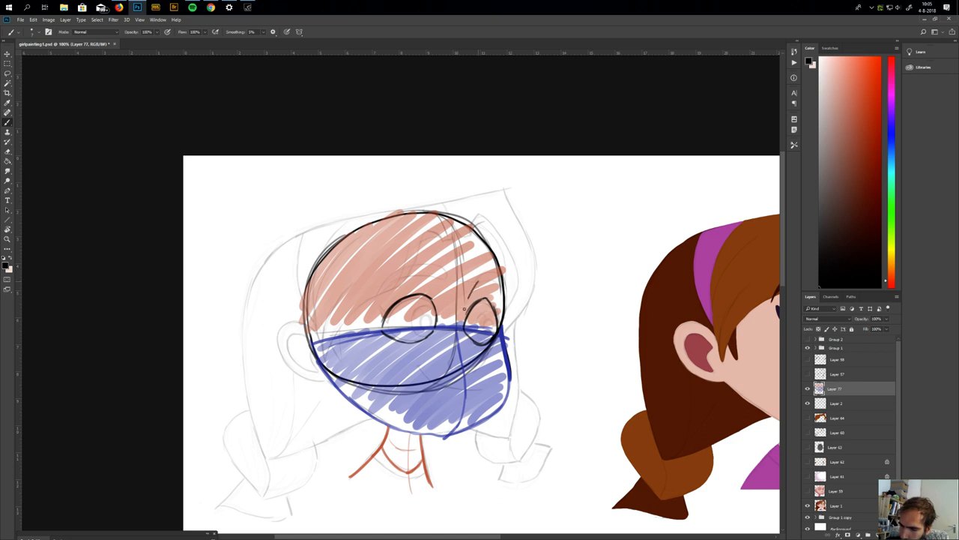
{"action": "left_click_drag", "start_coordinate": [464, 308], "coordinate": [502, 281]}
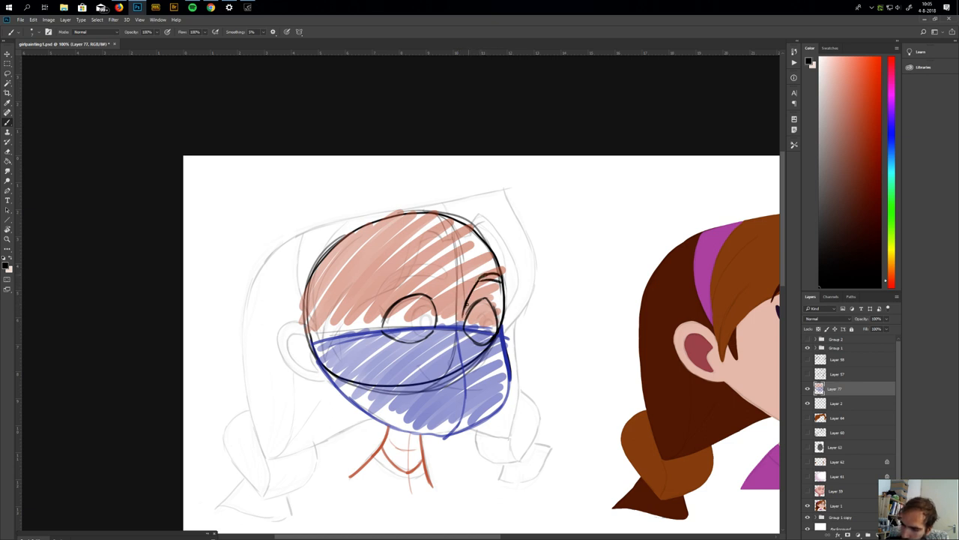
{"action": "left_click_drag", "start_coordinate": [468, 289], "coordinate": [487, 367]}
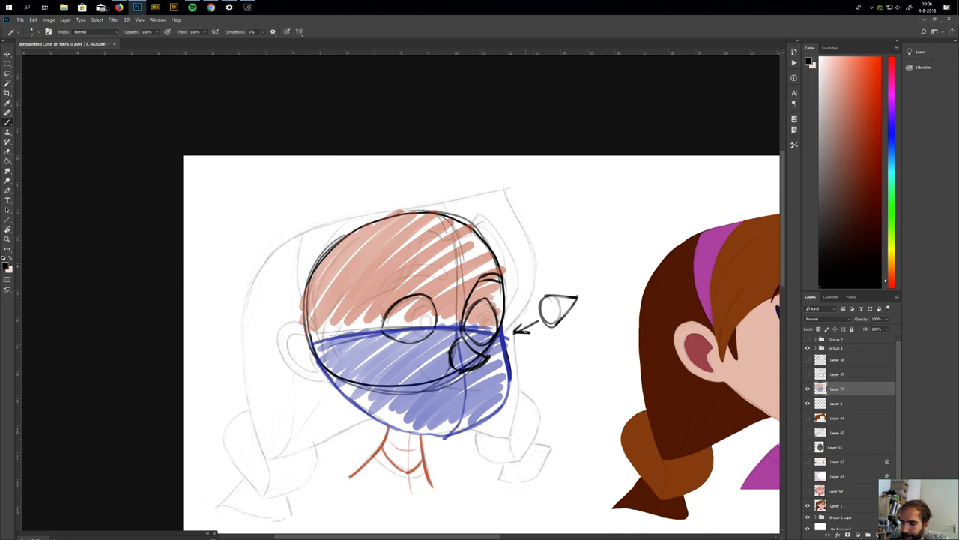
{"action": "left_click_drag", "start_coordinate": [487, 307], "coordinate": [553, 263]}
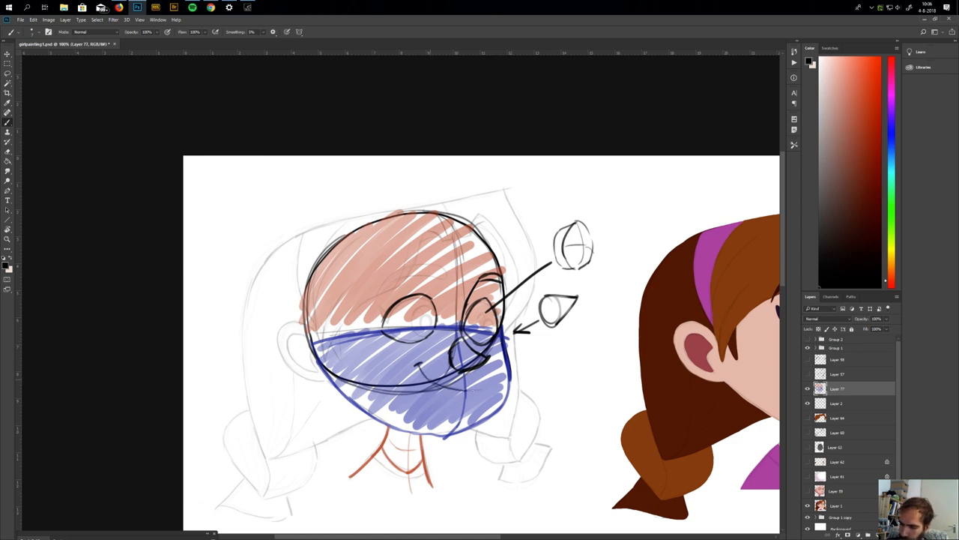
{"action": "left_click_drag", "start_coordinate": [446, 390], "coordinate": [487, 382]}
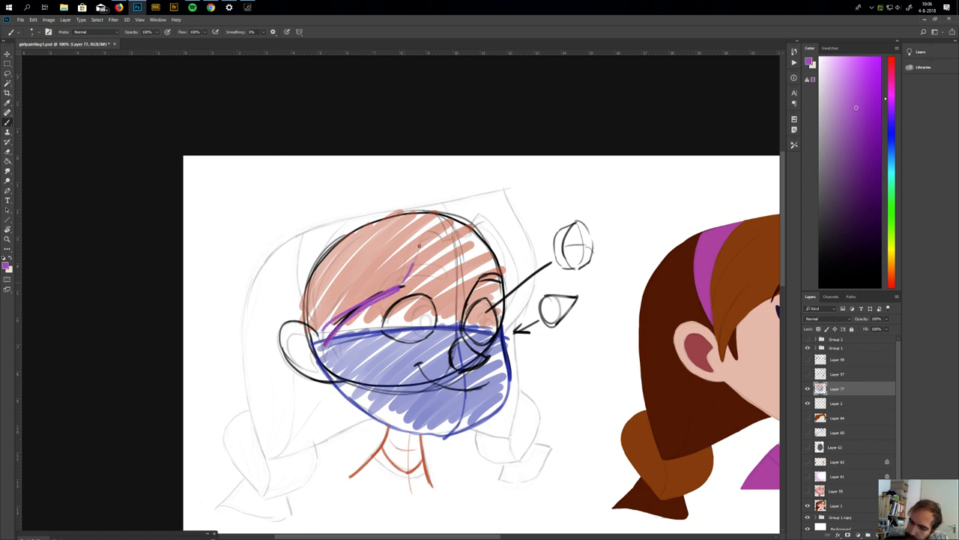
Sketch purple bangs, outer hair volume and the hair outline down the side.
{"action": "left_click_drag", "start_coordinate": [412, 262], "coordinate": [513, 262]}
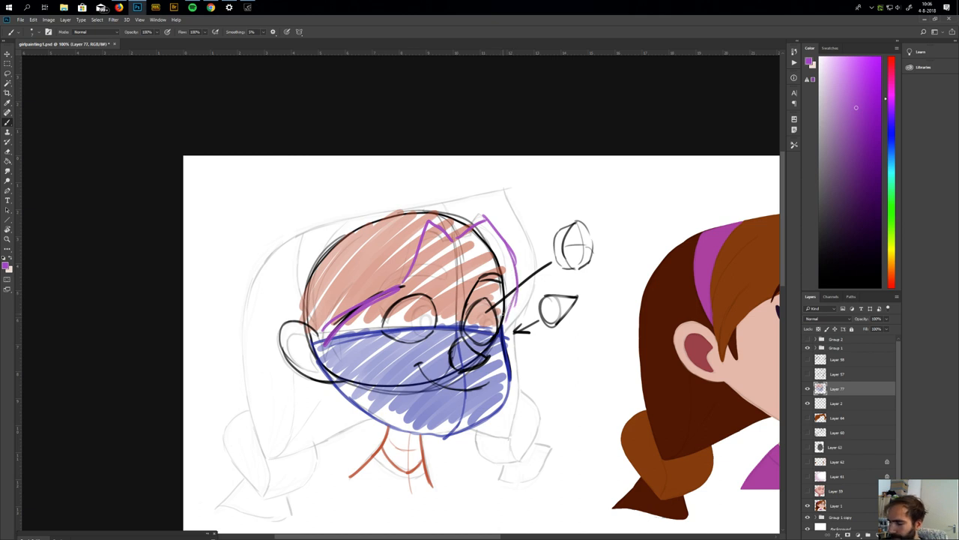
{"action": "left_click_drag", "start_coordinate": [416, 211], "coordinate": [495, 184]}
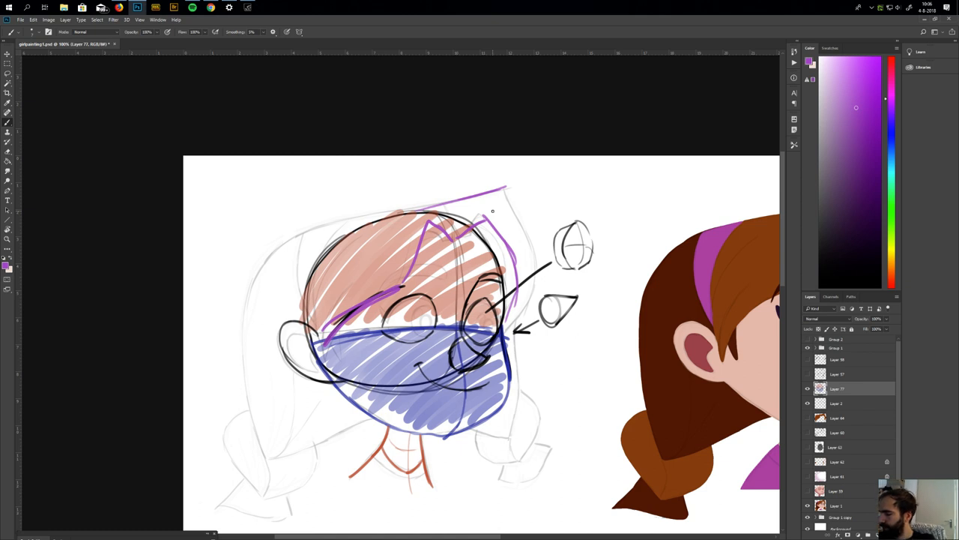
{"action": "mouse_move", "coordinate": [479, 145]}
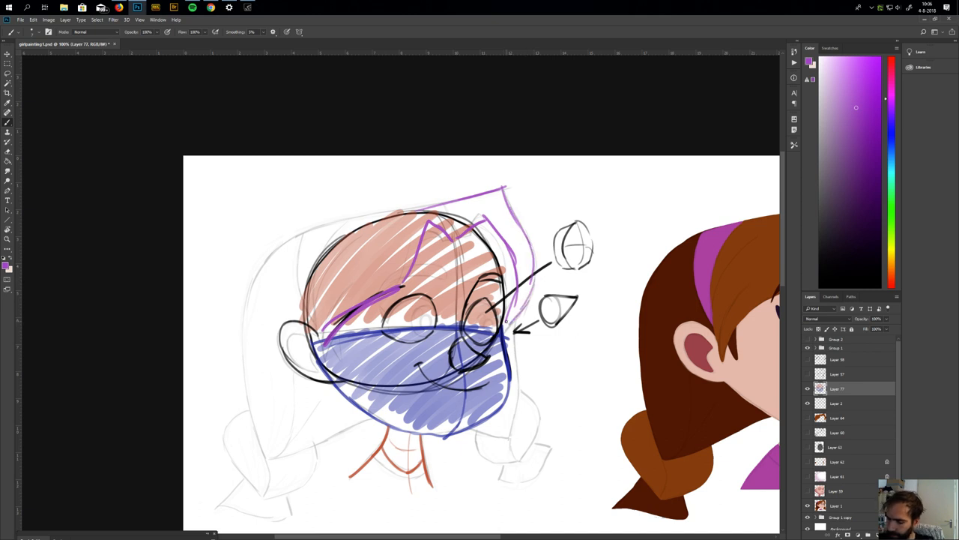
{"action": "left_click_drag", "start_coordinate": [423, 206], "coordinate": [240, 311]}
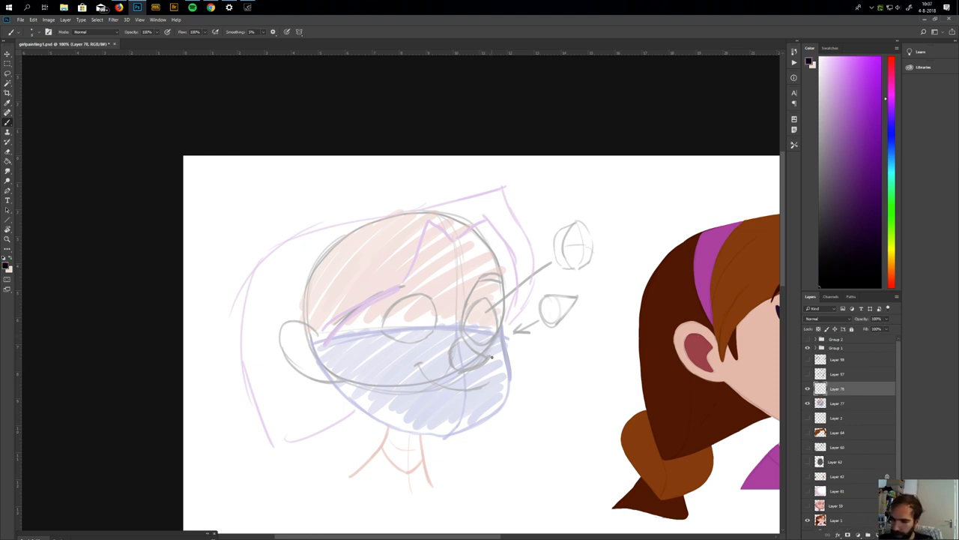
Ink clean eye outlines with lids and lower edges, the nose and the smiling mouth.
{"action": "left_click_drag", "start_coordinate": [397, 304], "coordinate": [382, 322]}
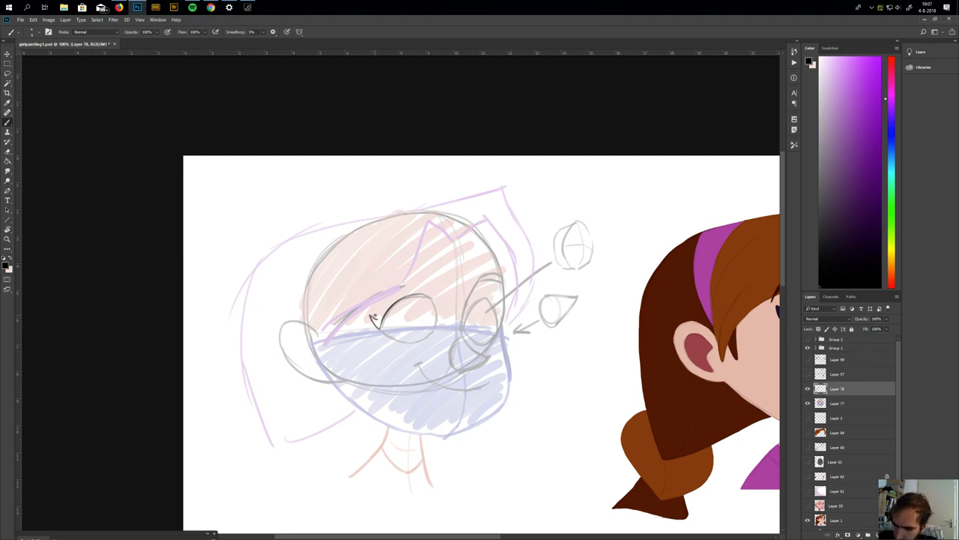
{"action": "left_click_drag", "start_coordinate": [375, 315], "coordinate": [431, 296]}
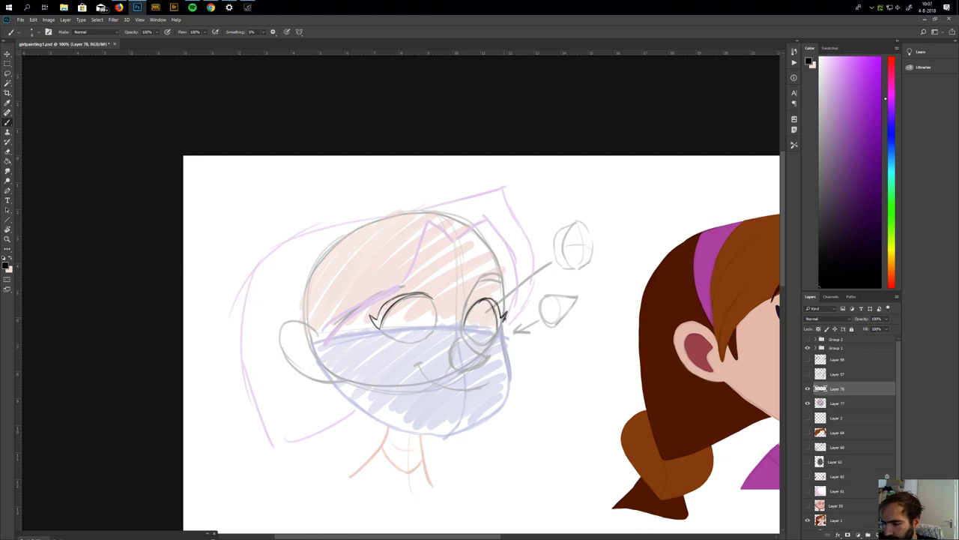
{"action": "left_click_drag", "start_coordinate": [382, 334], "coordinate": [427, 335]}
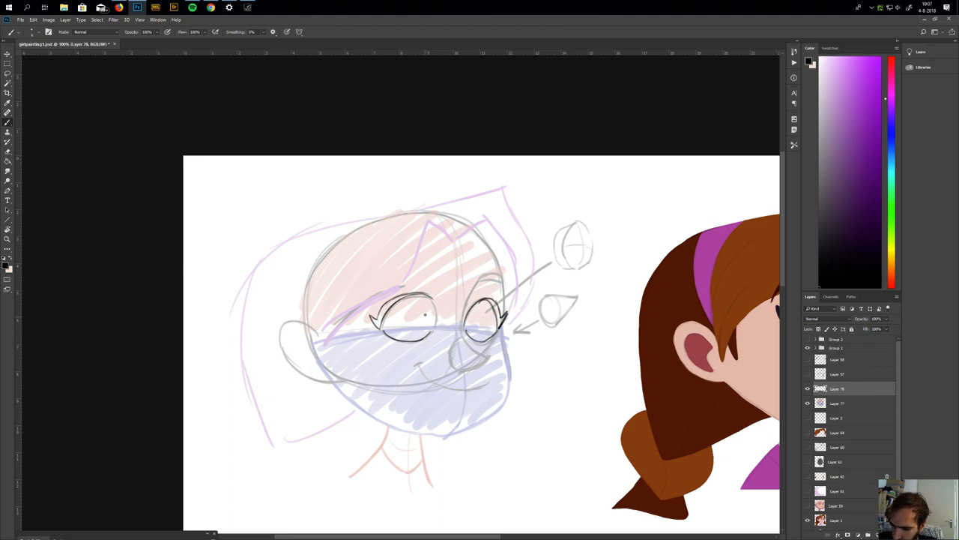
{"action": "left_click", "coordinate": [423, 317]}
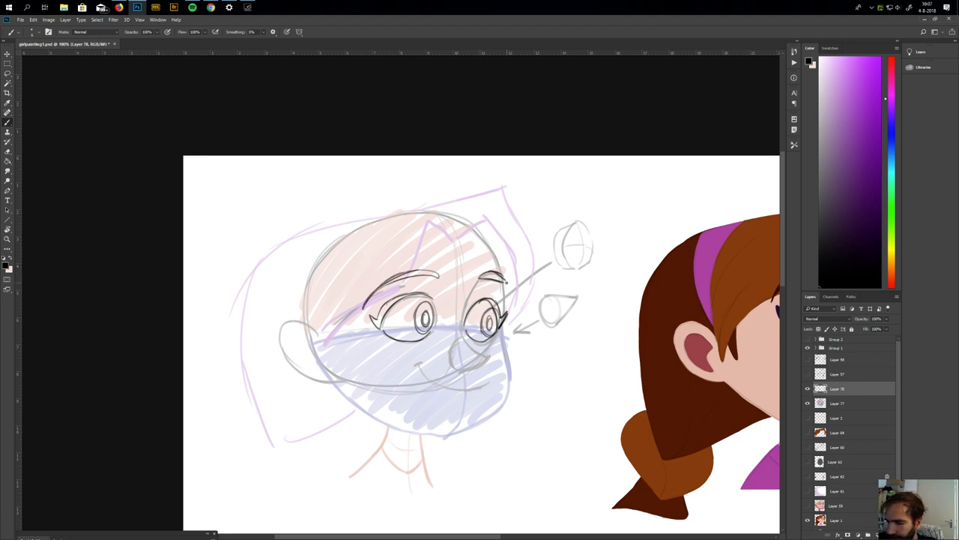
{"action": "left_click_drag", "start_coordinate": [506, 282], "coordinate": [470, 348]}
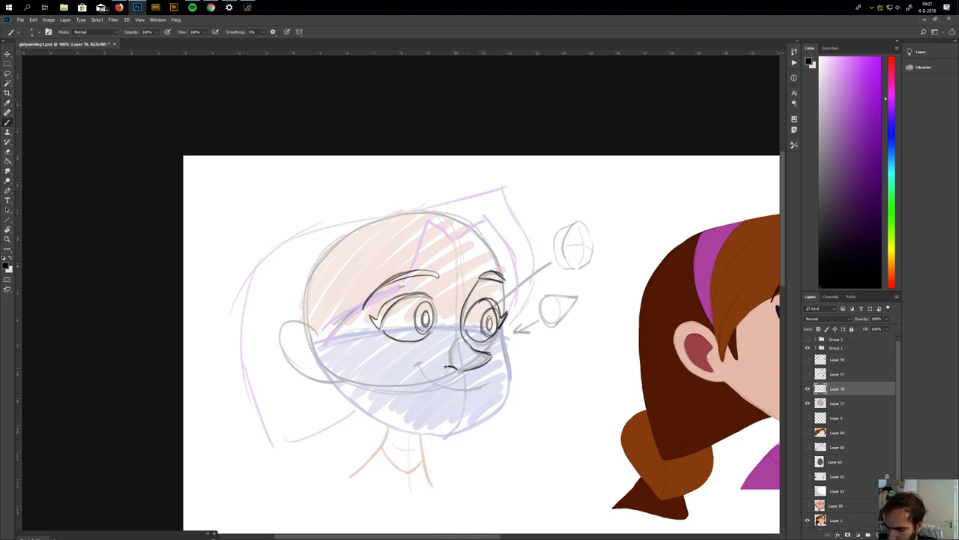
{"action": "left_click_drag", "start_coordinate": [408, 367], "coordinate": [450, 364]}
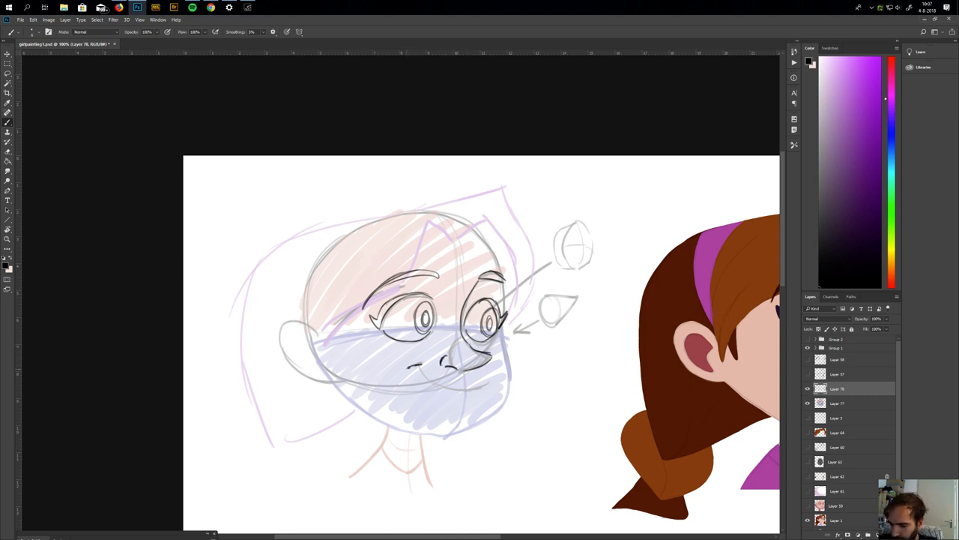
{"action": "left_click_drag", "start_coordinate": [408, 367], "coordinate": [487, 375]}
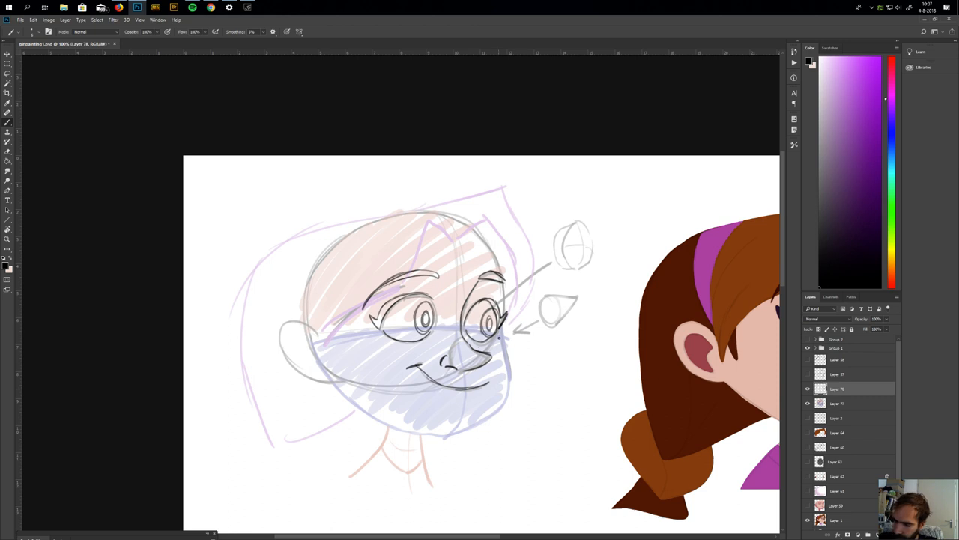
Ink the hair strands, outer hair curve, hairline and the ear's inner fold.
{"action": "left_click_drag", "start_coordinate": [461, 241], "coordinate": [485, 225]}
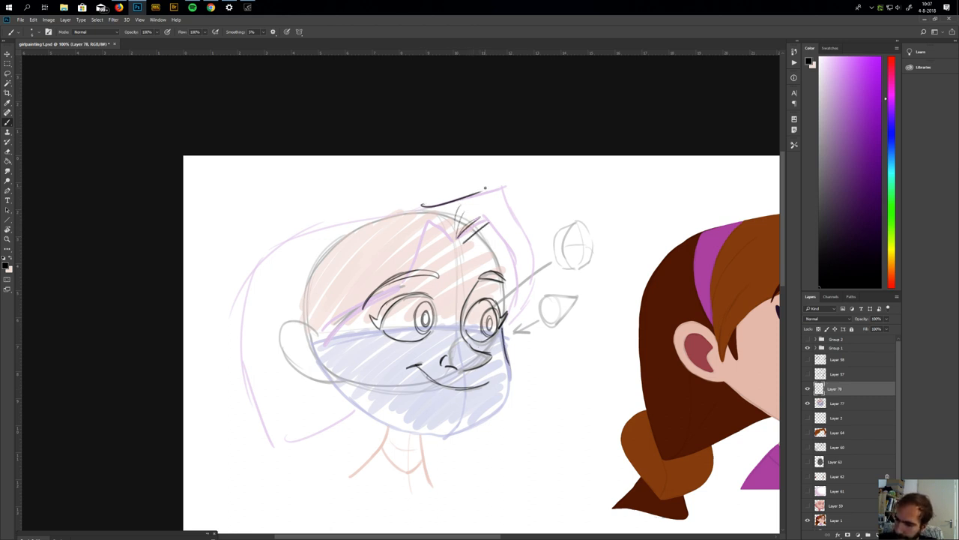
{"action": "left_click_drag", "start_coordinate": [254, 281], "coordinate": [487, 187]}
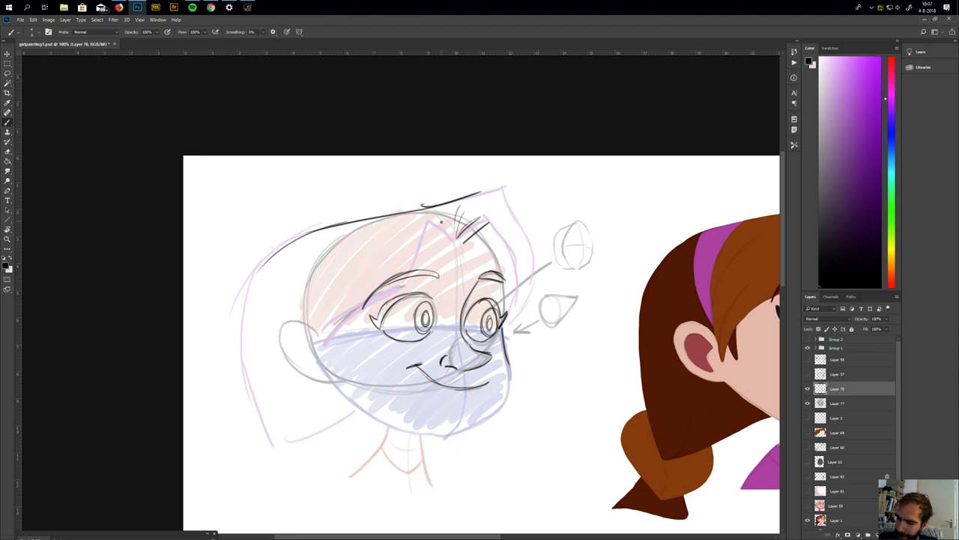
{"action": "left_click_drag", "start_coordinate": [325, 320], "coordinate": [440, 223]}
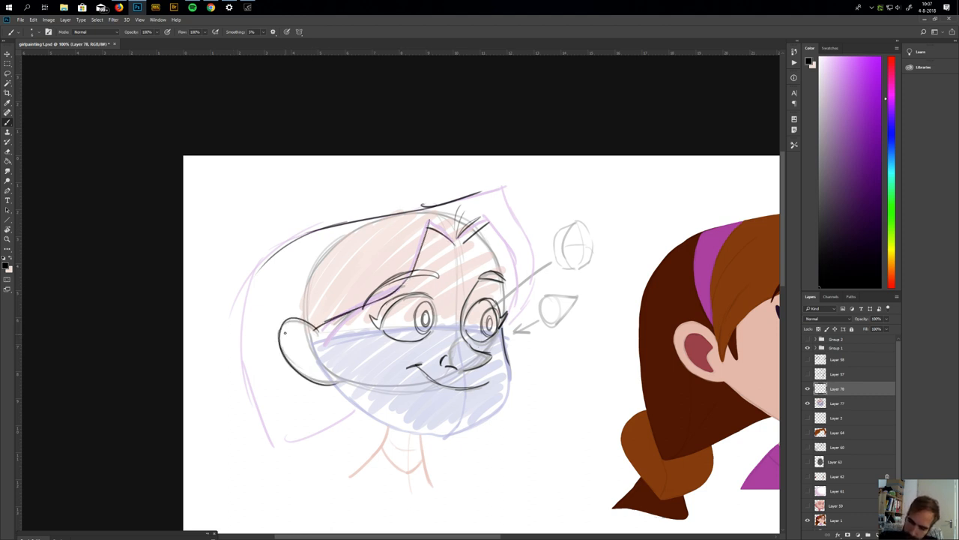
{"action": "left_click_drag", "start_coordinate": [300, 337], "coordinate": [323, 367]}
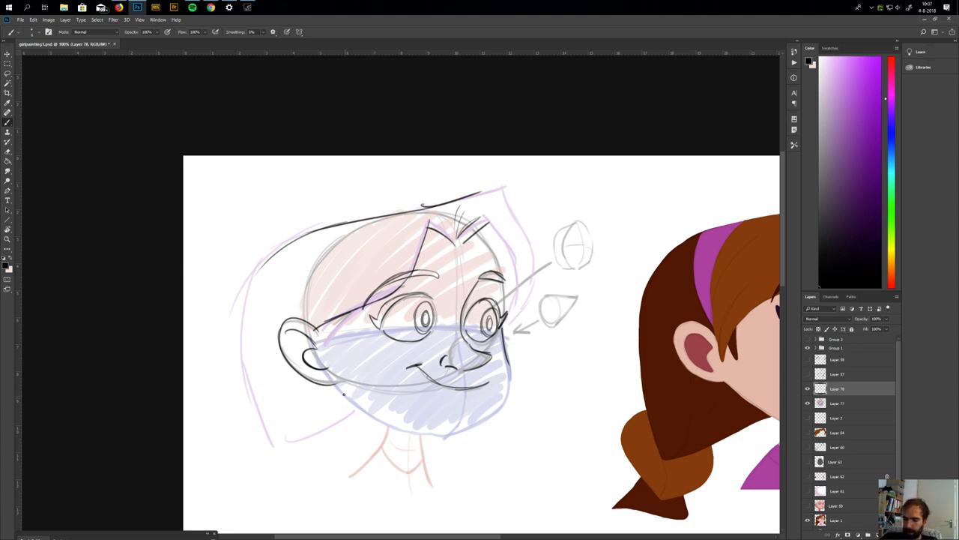
{"action": "left_click_drag", "start_coordinate": [360, 382], "coordinate": [502, 415]}
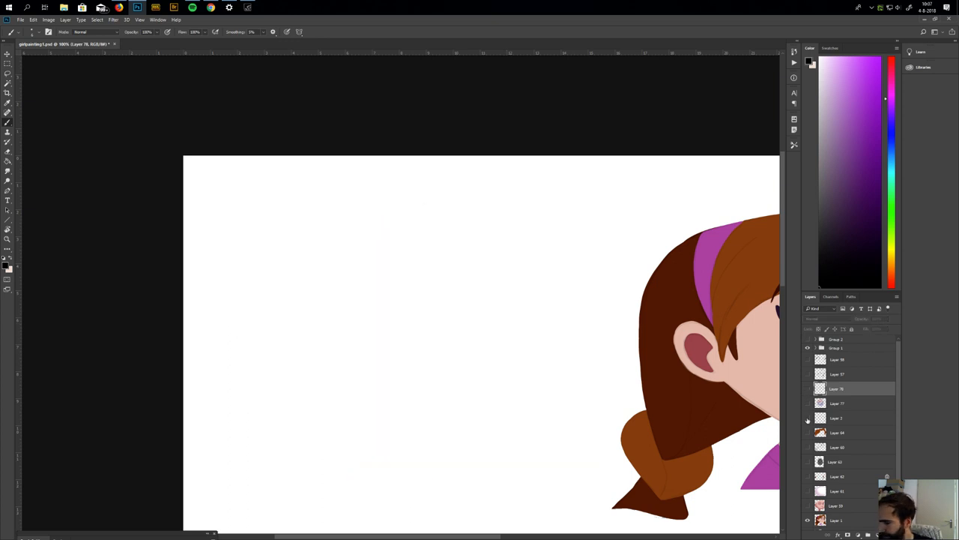
Make the finished pencil drawing layer visible again.
{"action": "left_click", "coordinate": [808, 360]}
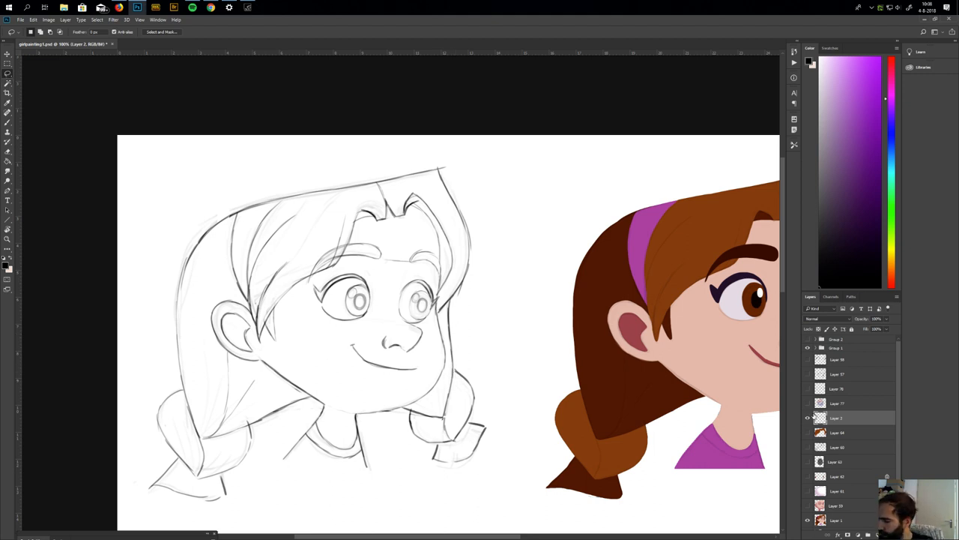
{"action": "left_click", "coordinate": [847, 433]}
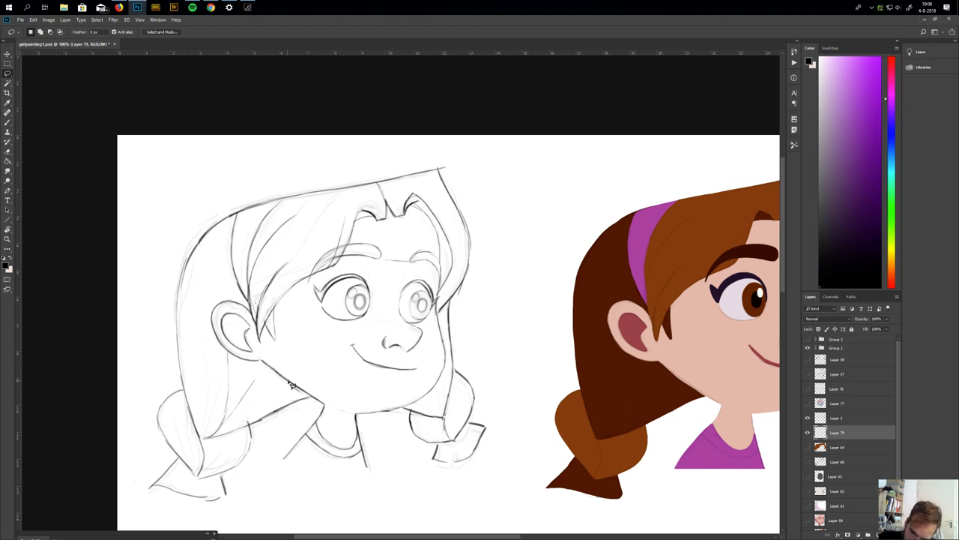
{"action": "mouse_move", "coordinate": [315, 397]}
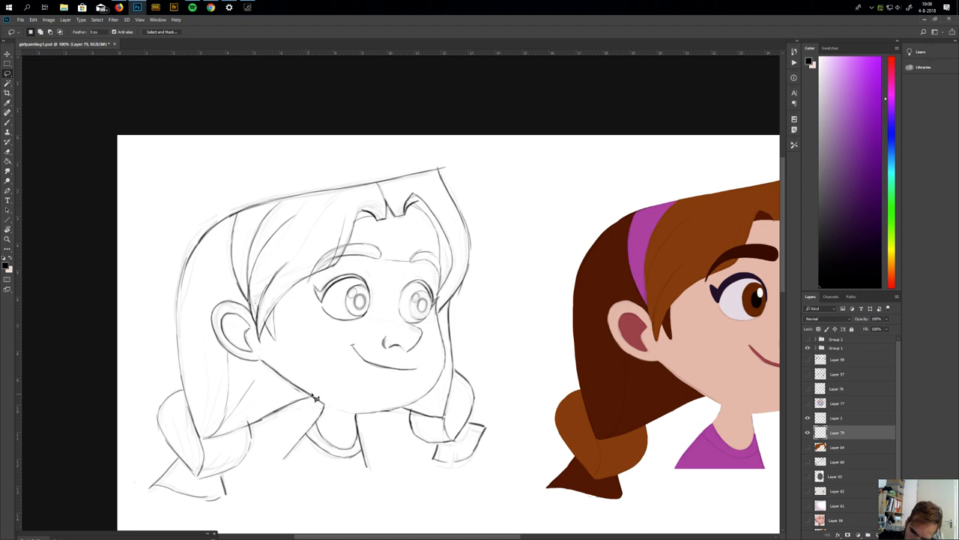
{"action": "mouse_move", "coordinate": [311, 373]}
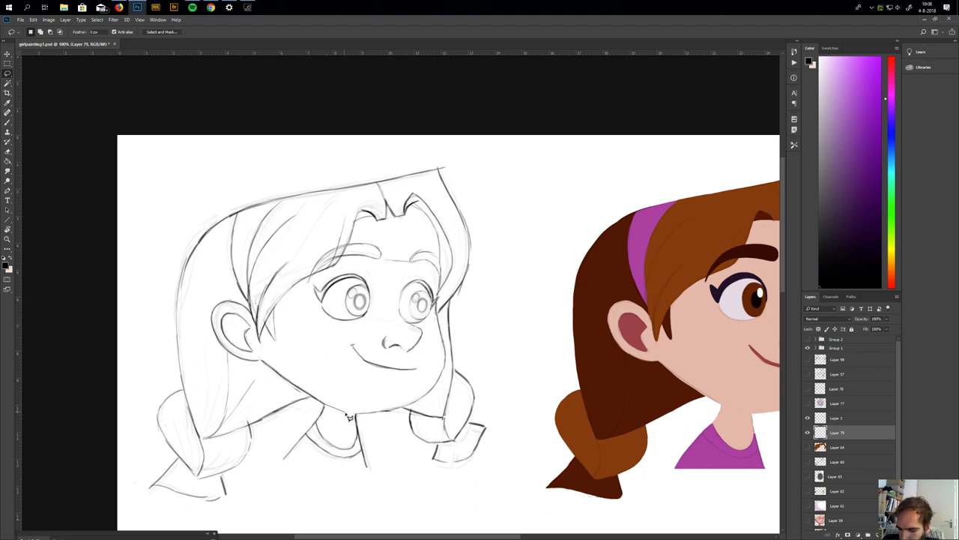
{"action": "mouse_move", "coordinate": [367, 418]}
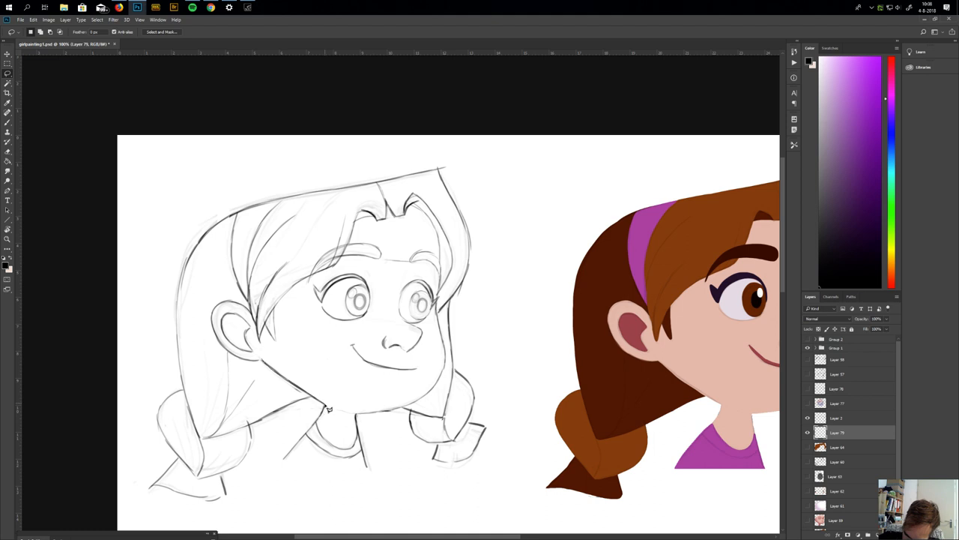
{"action": "mouse_move", "coordinate": [362, 418]}
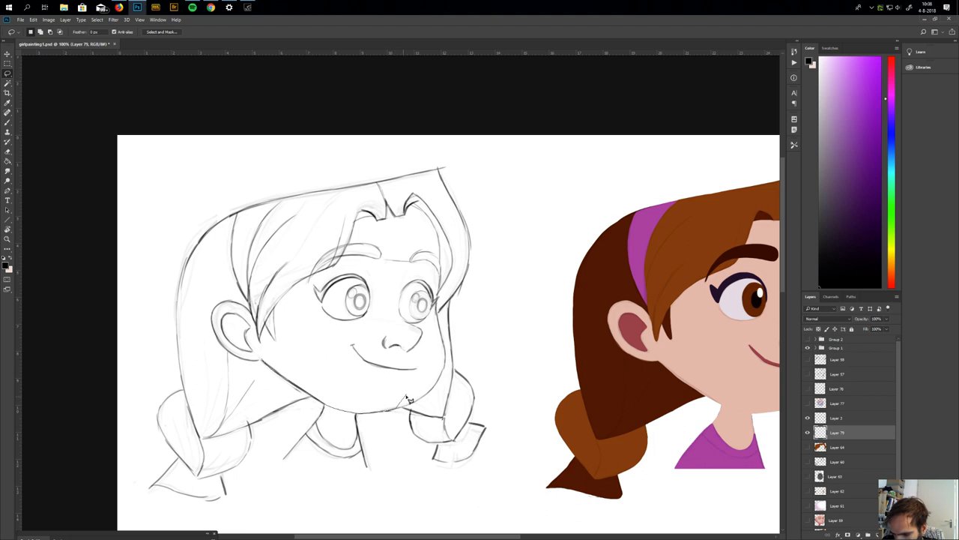
{"action": "mouse_move", "coordinate": [423, 395]}
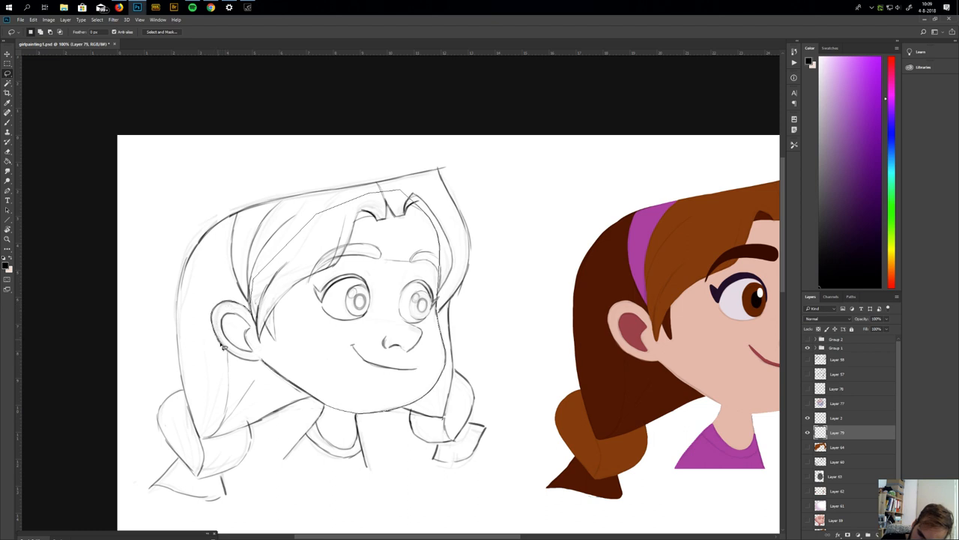
{"action": "mouse_move", "coordinate": [249, 364]}
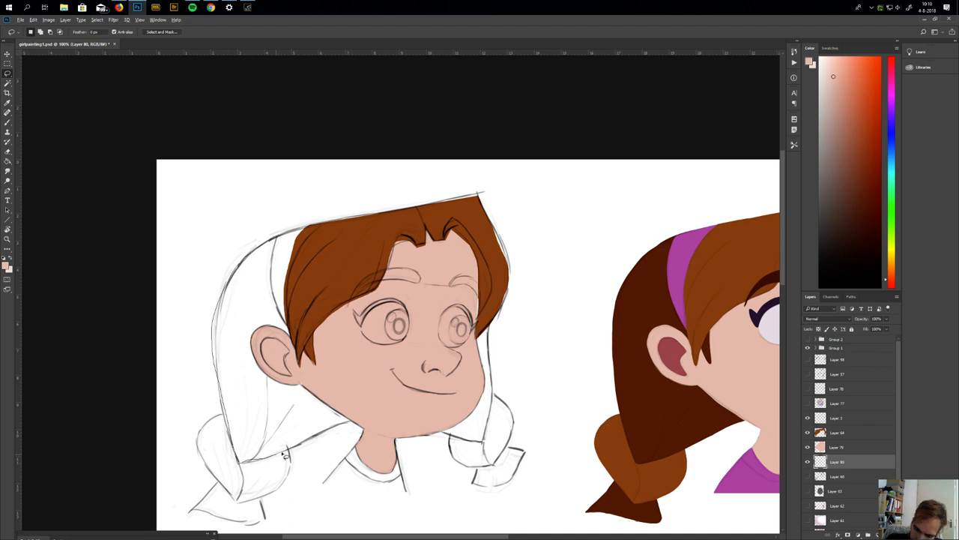
Lasso-select the back hair area for a brown fill.
{"action": "left_click_drag", "start_coordinate": [285, 453], "coordinate": [319, 242]}
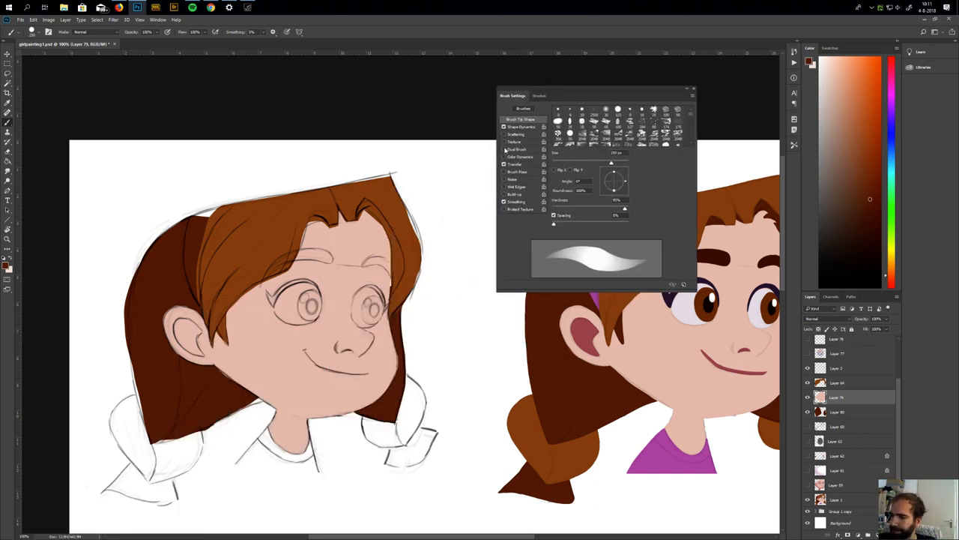
{"action": "mouse_move", "coordinate": [504, 304]}
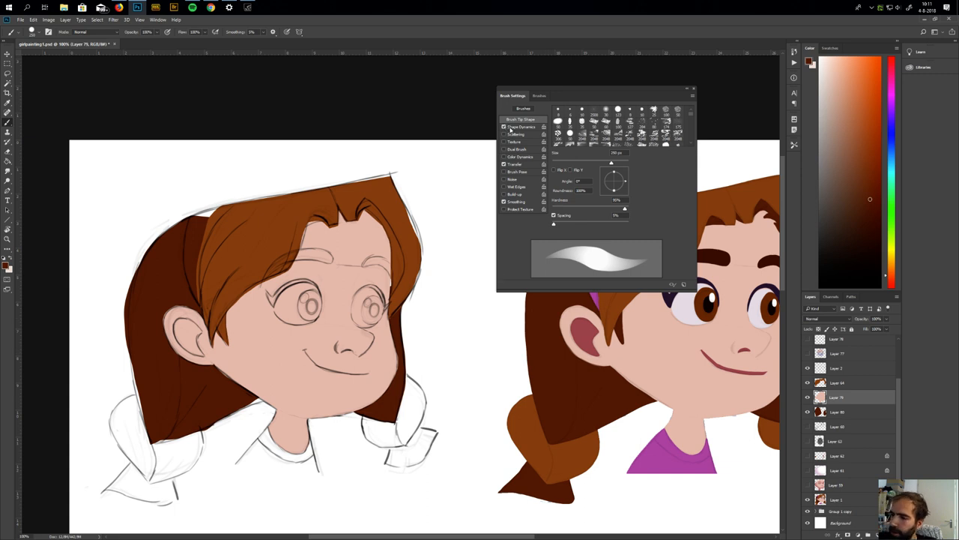
Turn off Shape Dynamics and set the brush tip Hardness to 0%.
{"action": "left_click", "coordinate": [521, 126]}
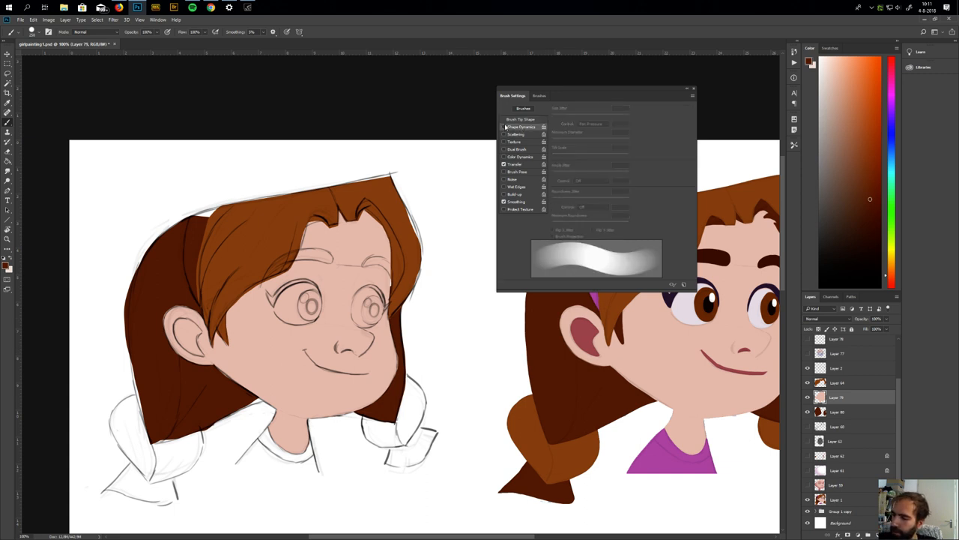
{"action": "left_click", "coordinate": [520, 127]}
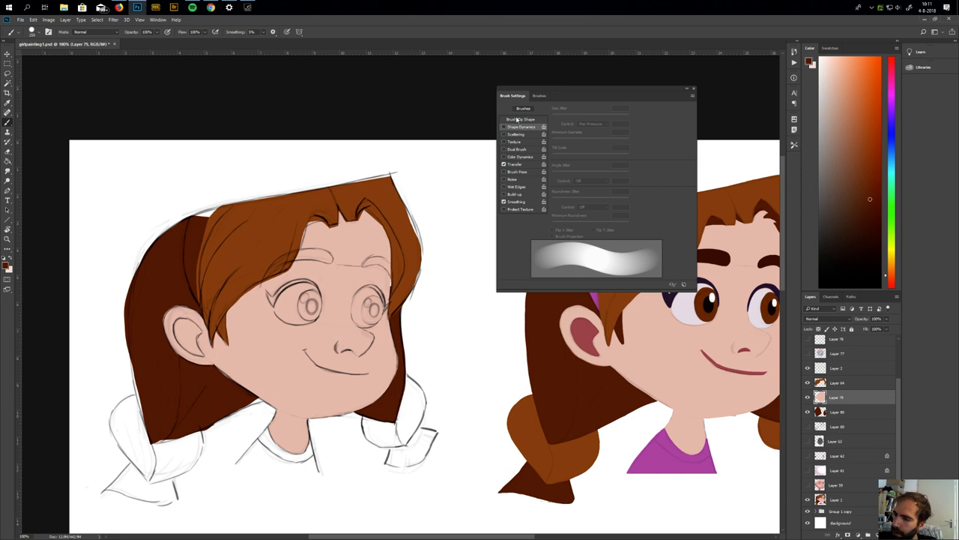
{"action": "left_click", "coordinate": [523, 119]}
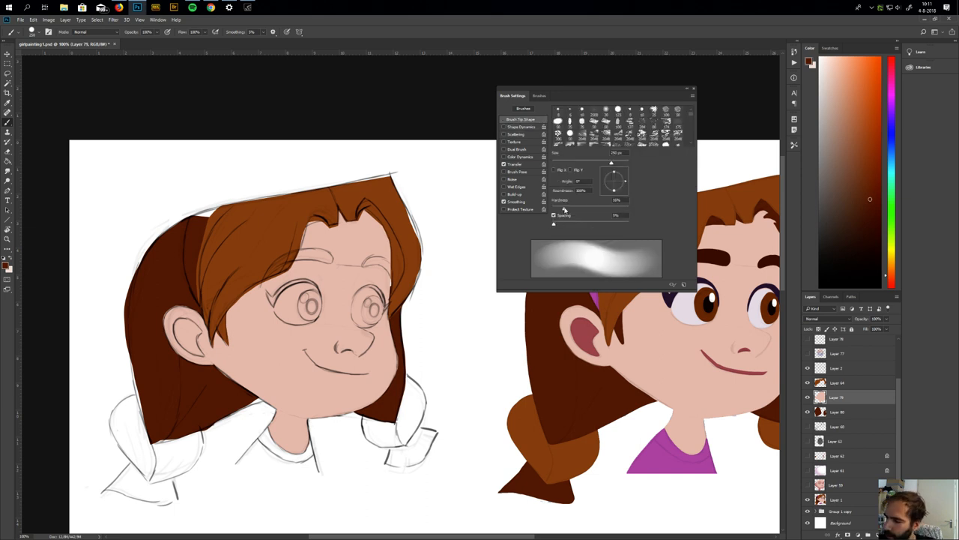
{"action": "left_click", "coordinate": [605, 110]}
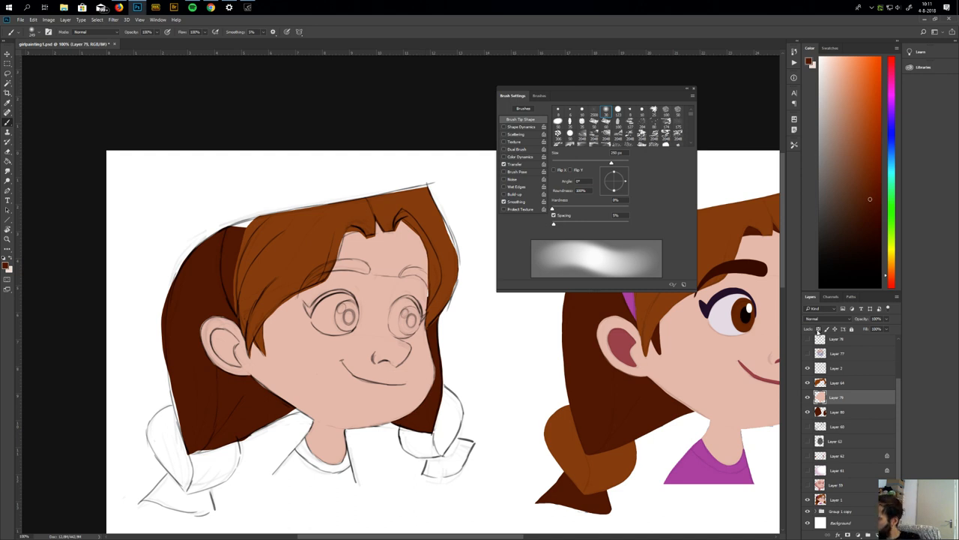
{"action": "mouse_move", "coordinate": [818, 332]}
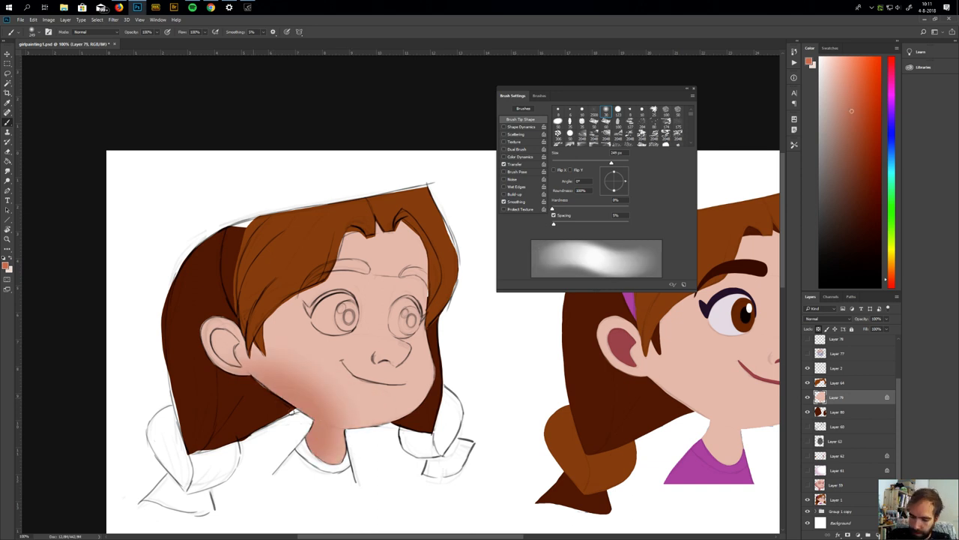
Airbrush darker skin shading around the eye sockets and switch to a small brush for the nose.
{"action": "left_click", "coordinate": [371, 405]}
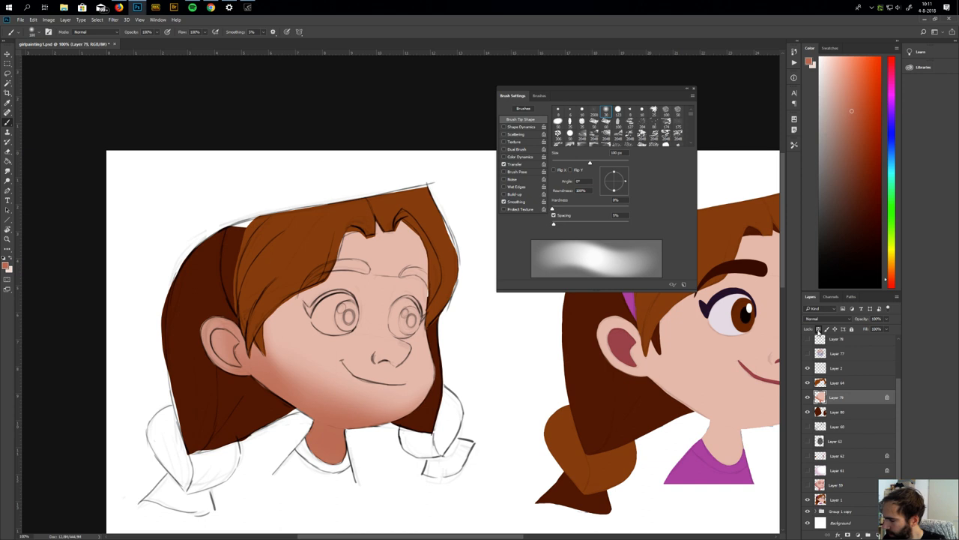
{"action": "mouse_move", "coordinate": [425, 389]}
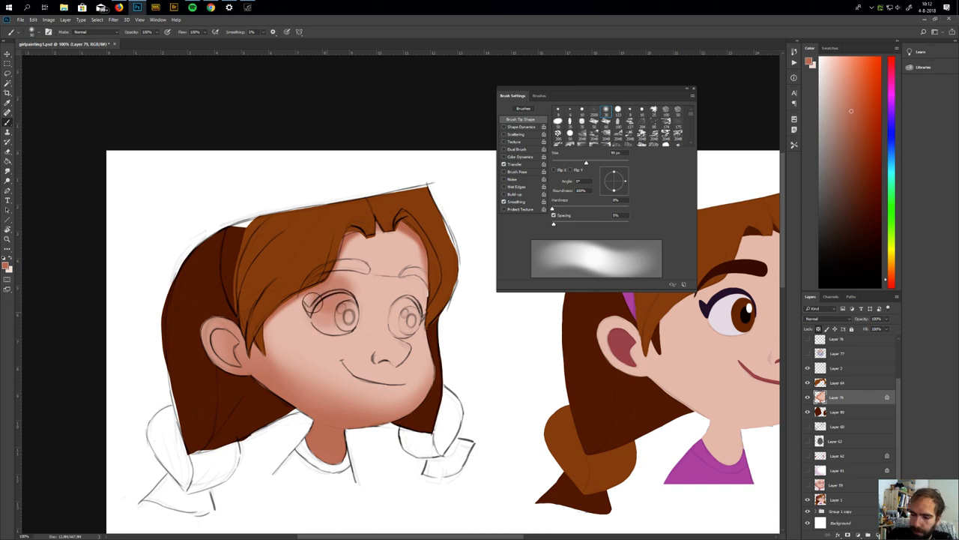
{"action": "left_click_drag", "start_coordinate": [314, 300], "coordinate": [337, 315]}
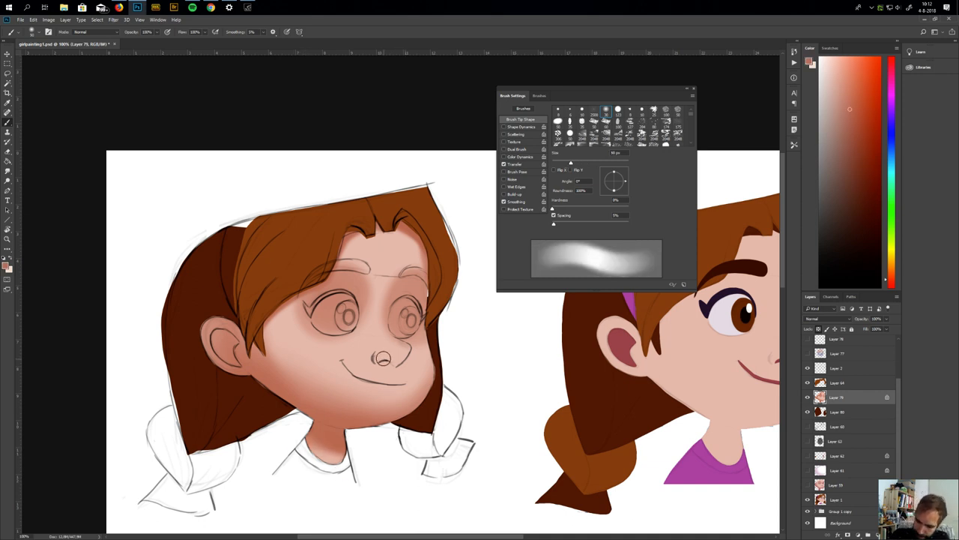
{"action": "left_click", "coordinate": [676, 110]}
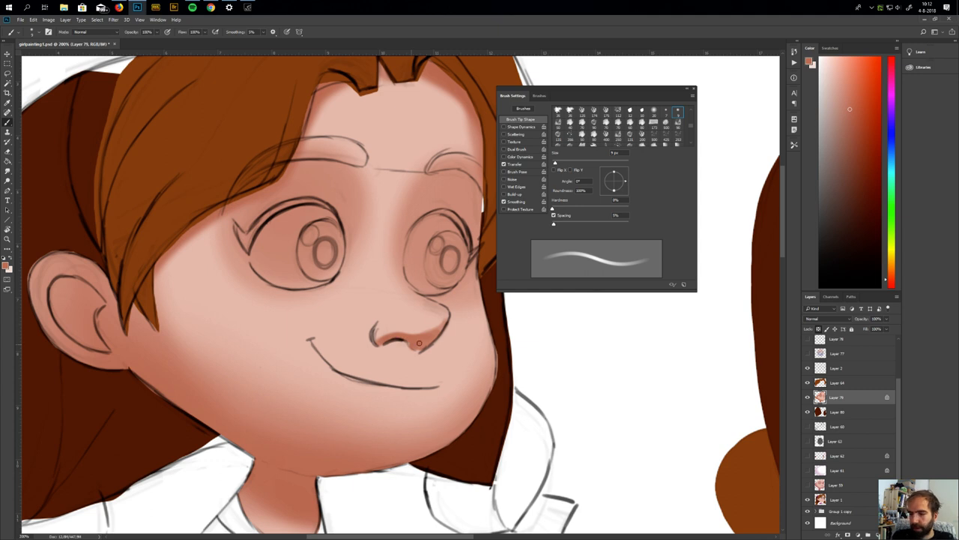
{"action": "left_click", "coordinate": [157, 20]}
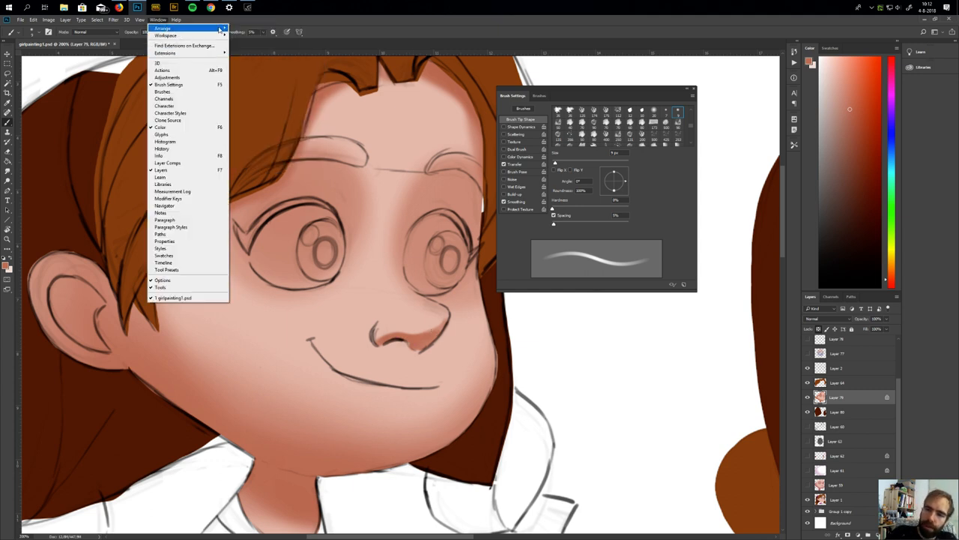
{"action": "mouse_move", "coordinate": [163, 28]}
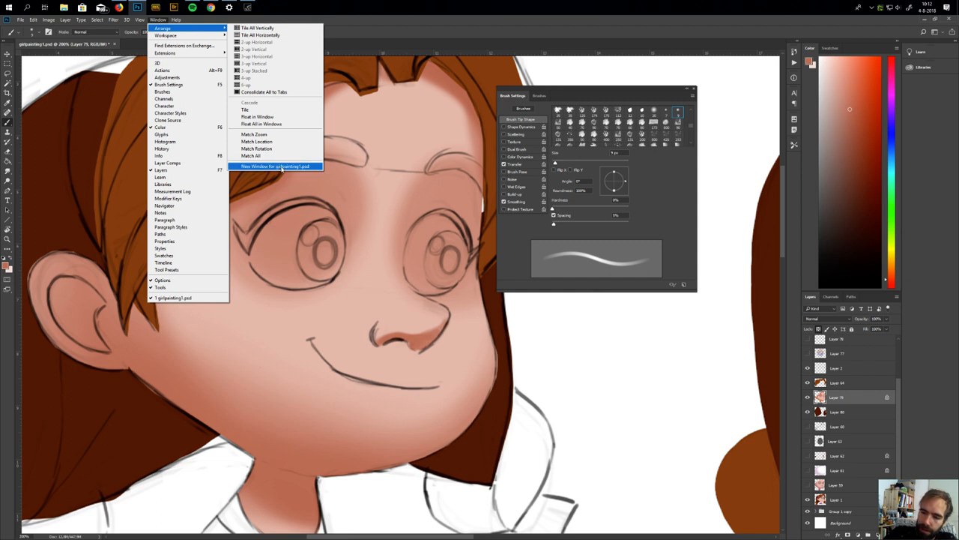
Open a small second window of girlpainting1.psd showing the whole painting.
{"action": "left_click", "coordinate": [276, 166]}
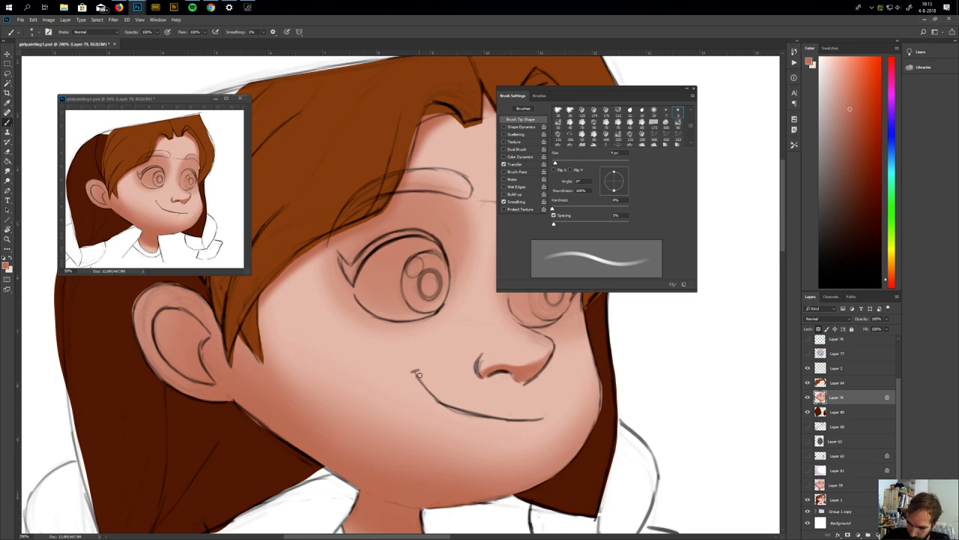
{"action": "left_click_drag", "start_coordinate": [417, 375], "coordinate": [499, 414]}
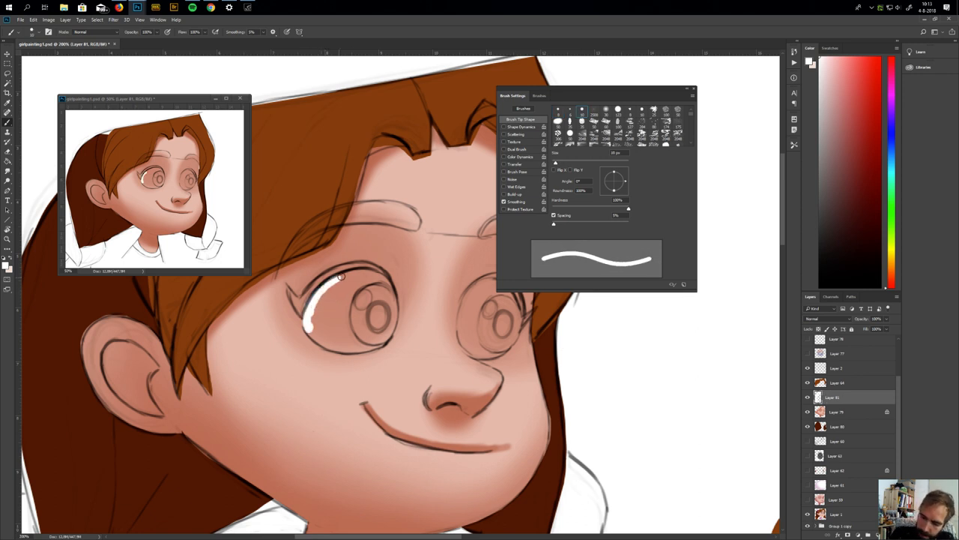
Fill the sclera of the girl's left eye with solid white strokes.
{"action": "left_click_drag", "start_coordinate": [341, 276], "coordinate": [392, 303]}
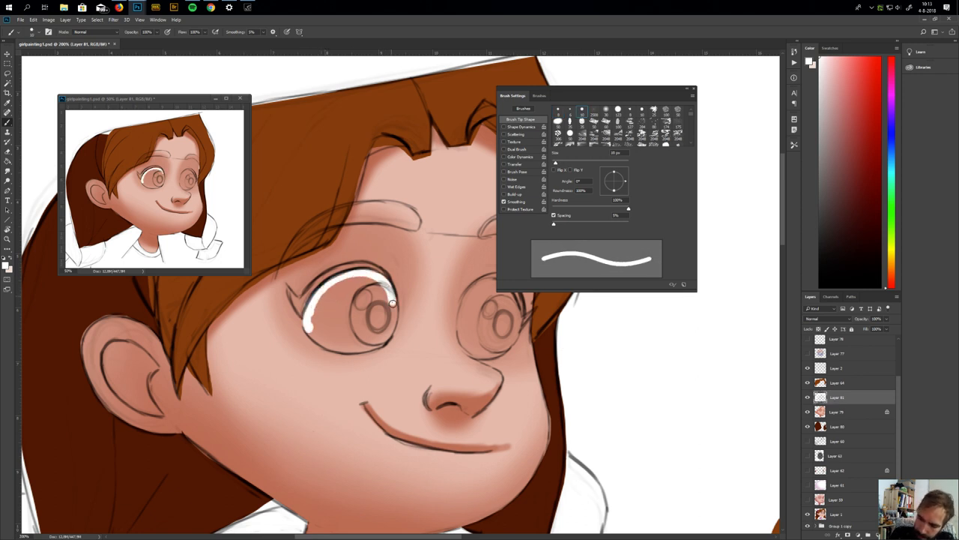
{"action": "left_click_drag", "start_coordinate": [390, 304], "coordinate": [312, 333]}
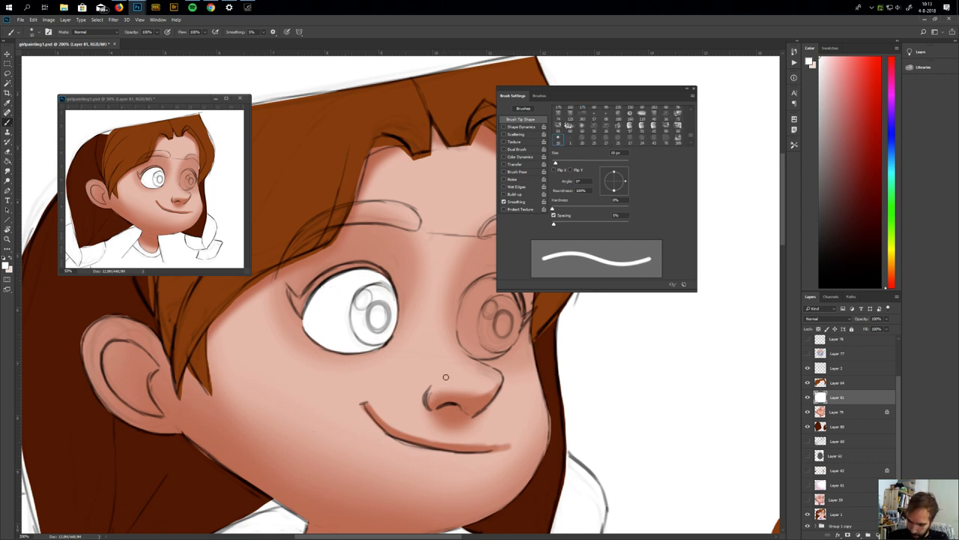
{"action": "left_click", "coordinate": [606, 109]}
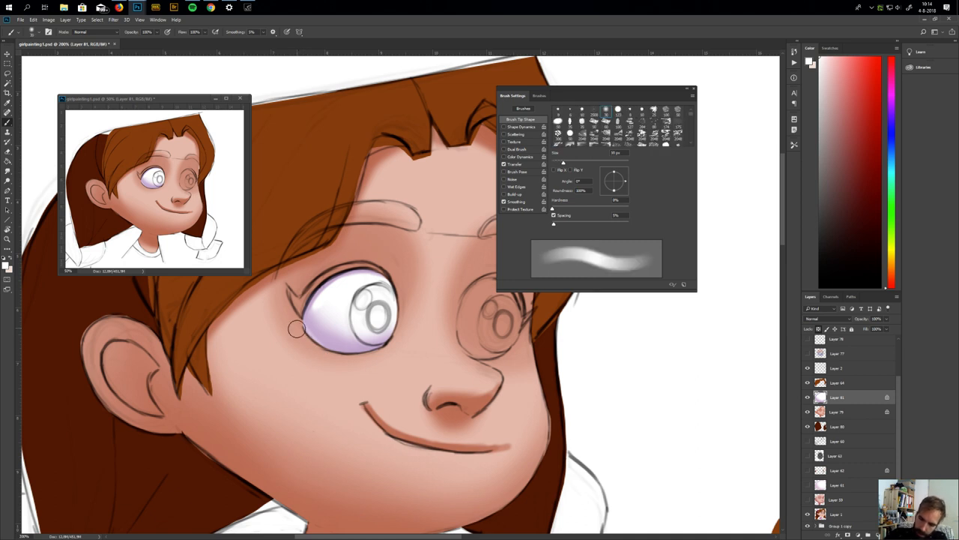
Paint soft lavender shading along the lower edge of the left eye white.
{"action": "left_click_drag", "start_coordinate": [296, 328], "coordinate": [343, 365]}
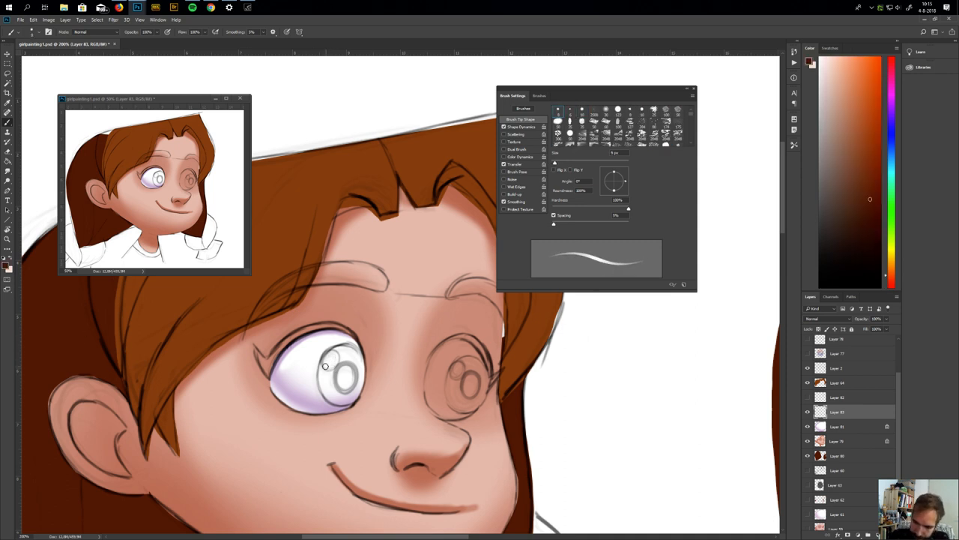
Paint a dark brown iris in the left eye and a shaded brown test ball.
{"action": "left_click_drag", "start_coordinate": [341, 367], "coordinate": [356, 394]}
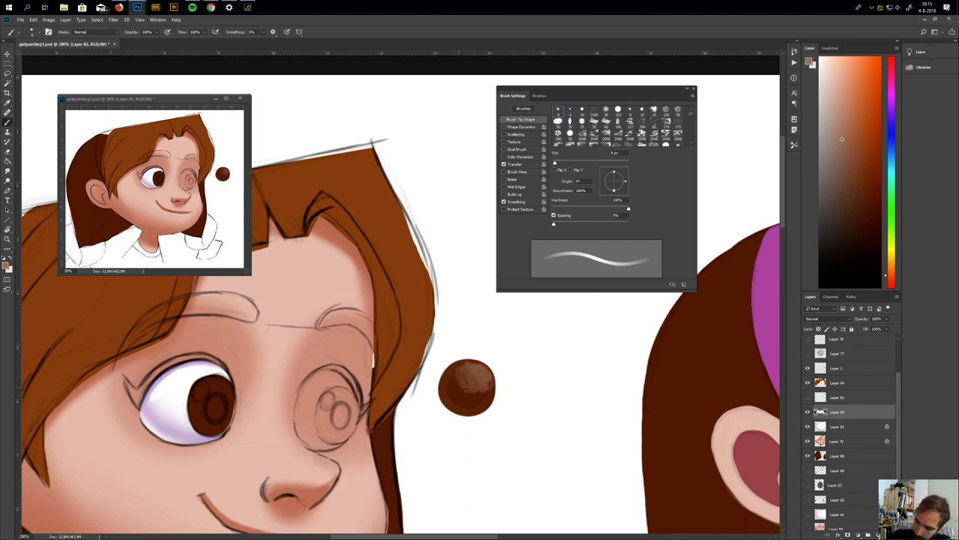
{"action": "left_click", "coordinate": [468, 383]}
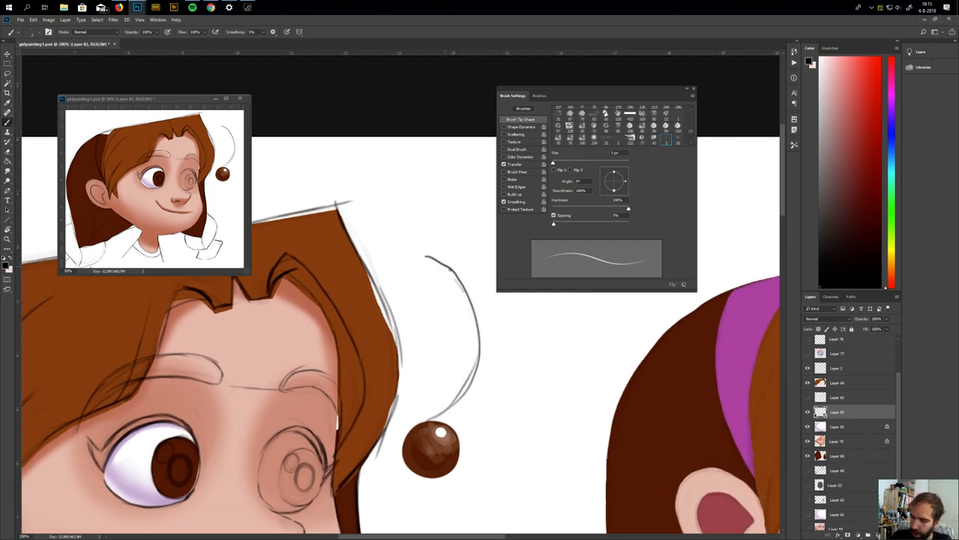
Sketch curving eyelash and eye study strokes in the empty canvas area.
{"action": "left_click_drag", "start_coordinate": [468, 300], "coordinate": [494, 352]}
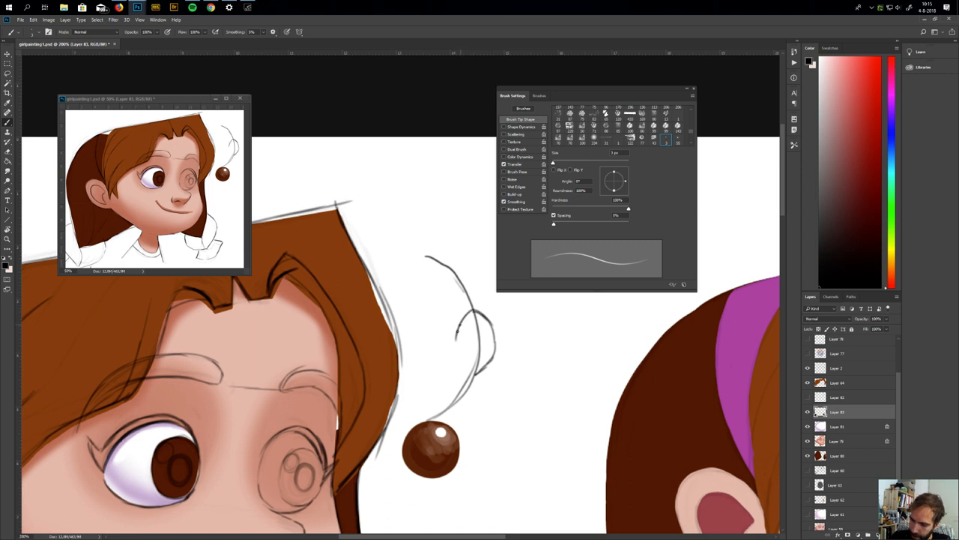
{"action": "left_click_drag", "start_coordinate": [457, 315], "coordinate": [469, 375]}
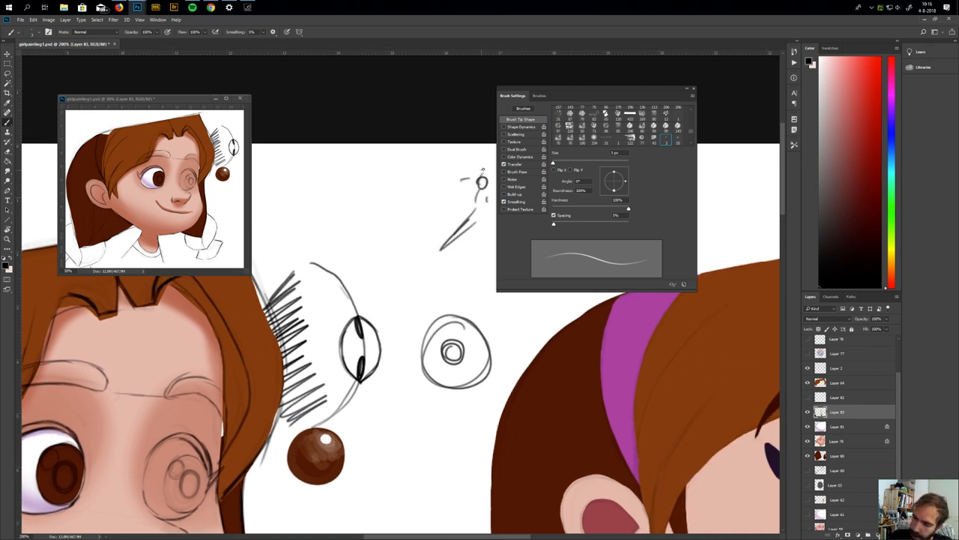
{"action": "left_click_drag", "start_coordinate": [368, 330], "coordinate": [487, 172]}
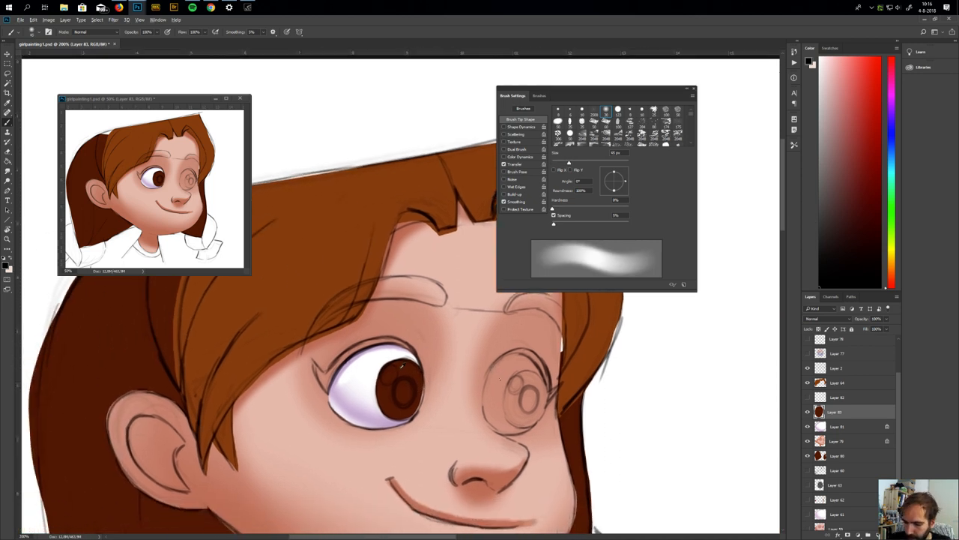
Sample colours, toggle the iris layer to compare, and dab lighter brown iris shading.
{"action": "left_click", "coordinate": [841, 113]}
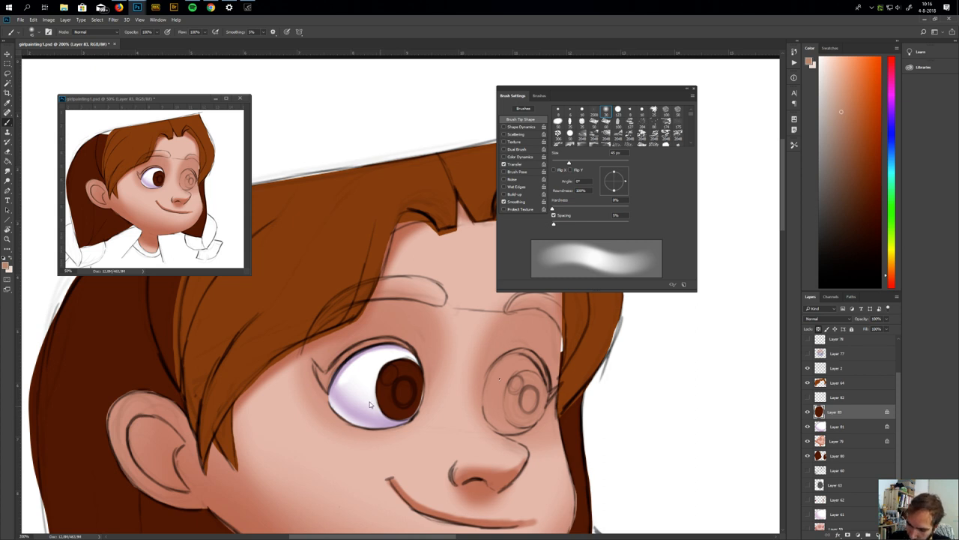
{"action": "left_click", "coordinate": [399, 388]}
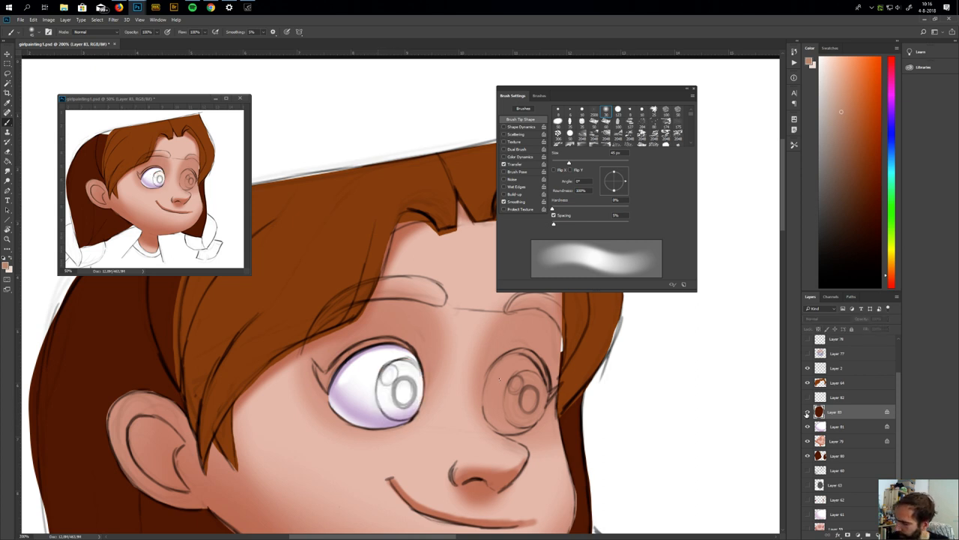
{"action": "left_click", "coordinate": [399, 386]}
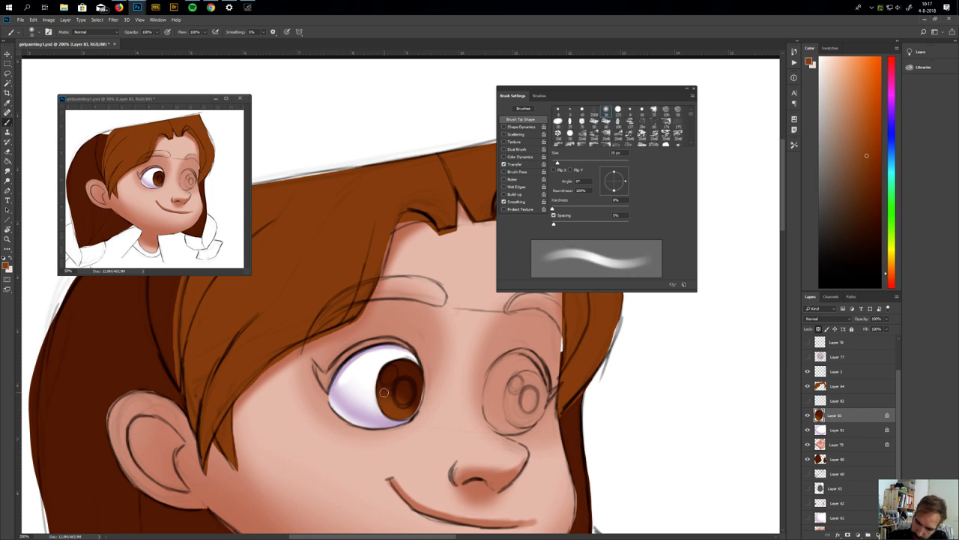
{"action": "left_click", "coordinate": [676, 111]}
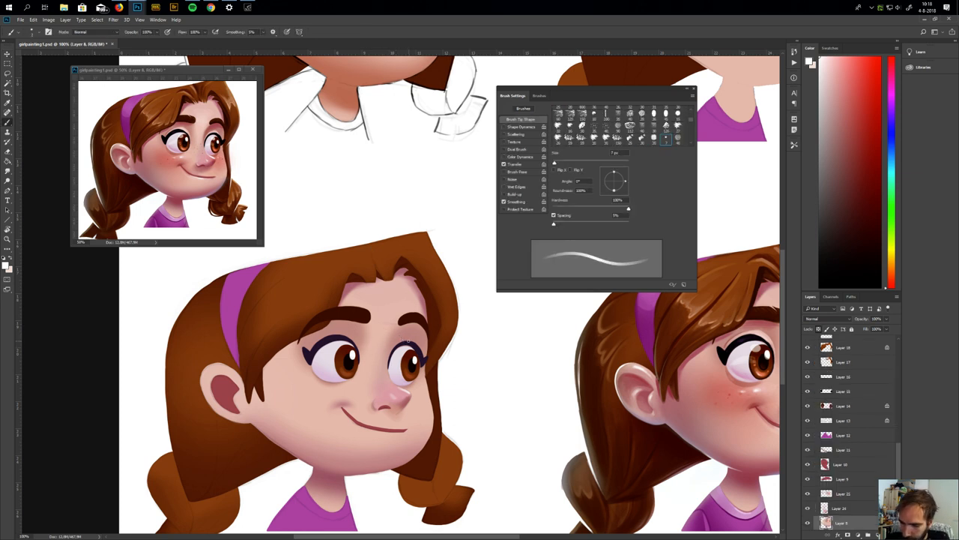
Add an empty skin-detail layer and set a larger soft brush with pale pink skin tone.
{"action": "left_click", "coordinate": [559, 110]}
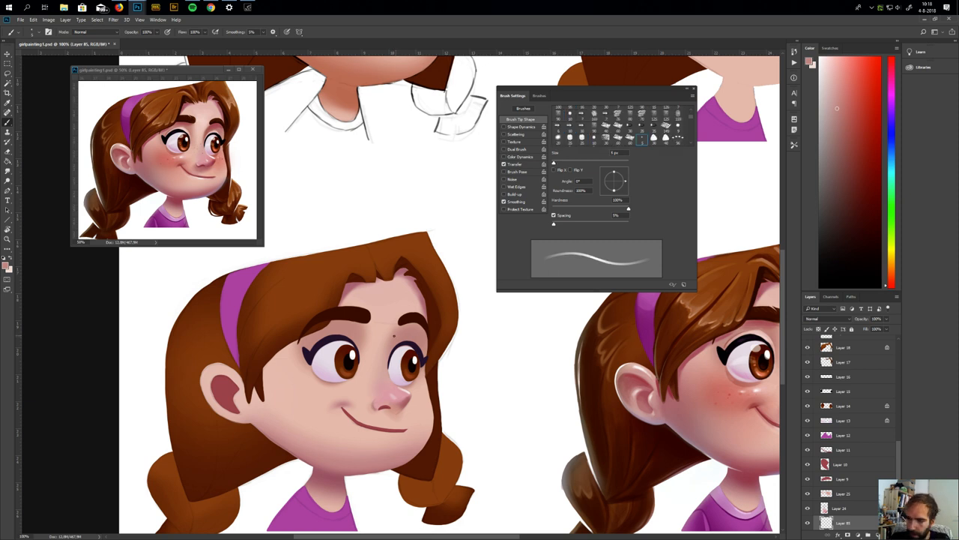
{"action": "mouse_move", "coordinate": [579, 256]}
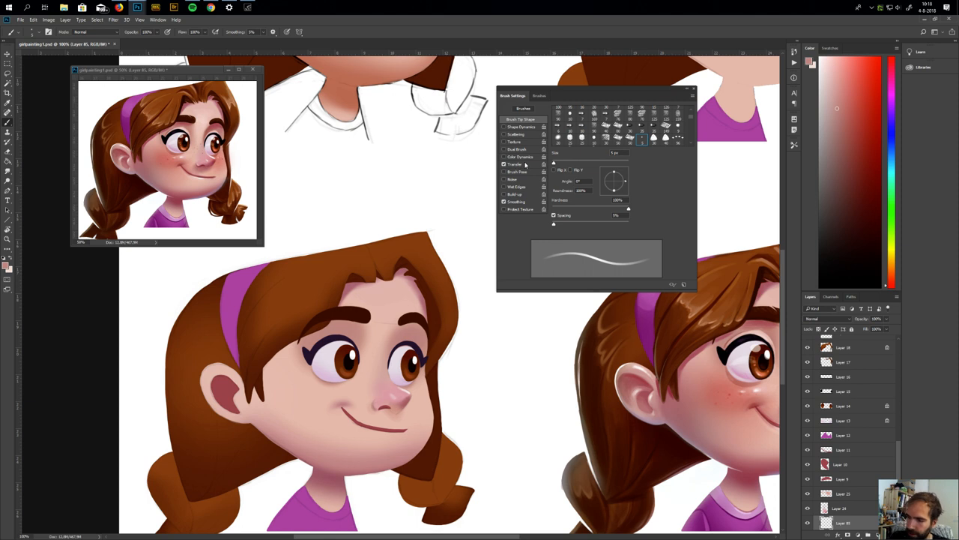
{"action": "left_click", "coordinate": [642, 138]}
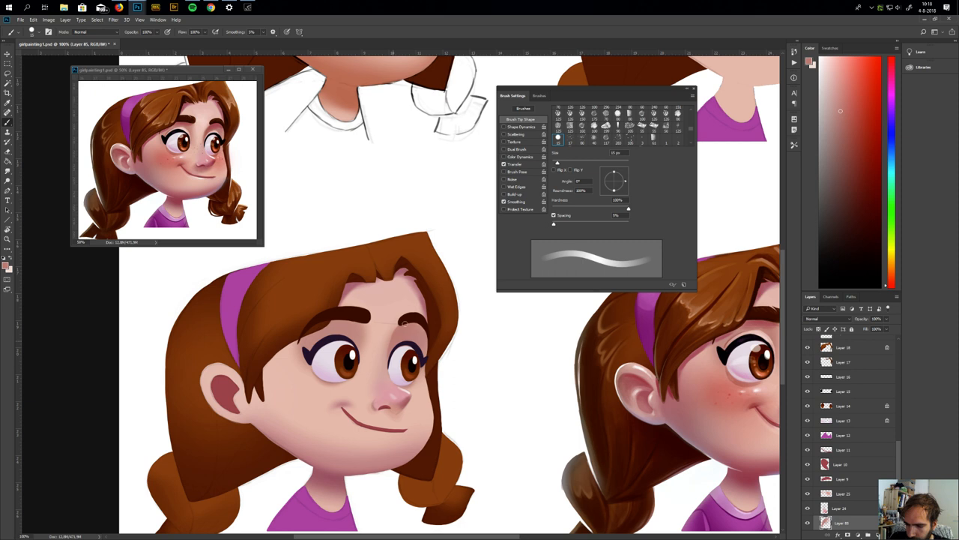
{"action": "mouse_move", "coordinate": [394, 339]}
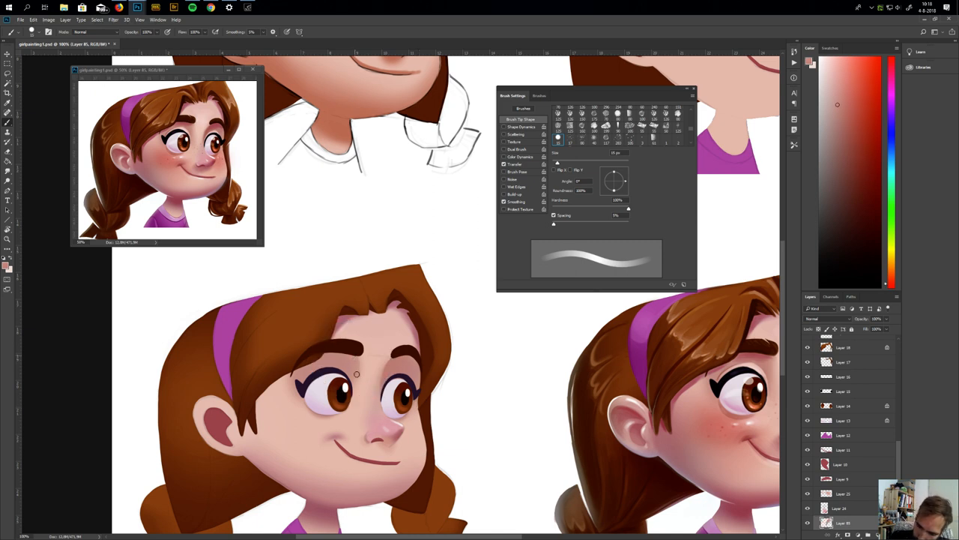
{"action": "mouse_move", "coordinate": [394, 363]}
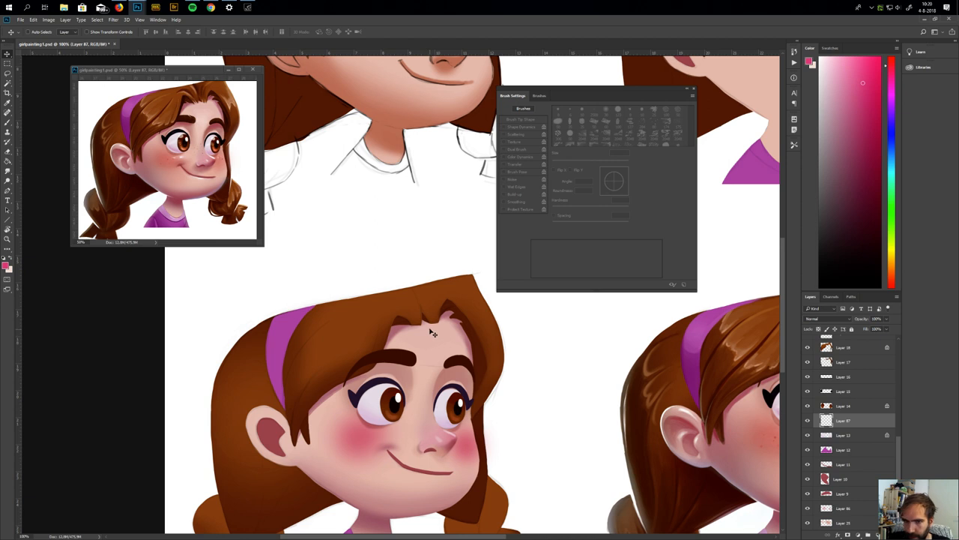
{"action": "mouse_move", "coordinate": [442, 327]}
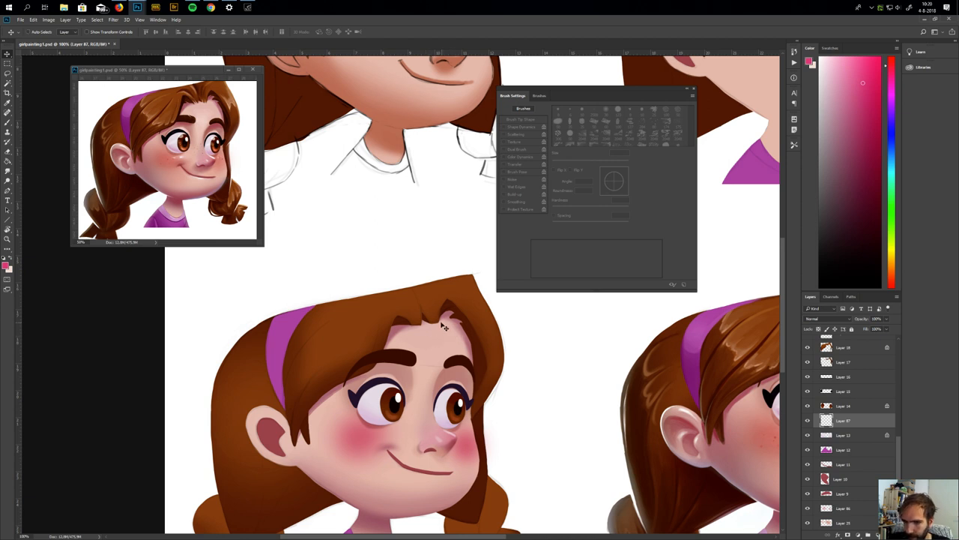